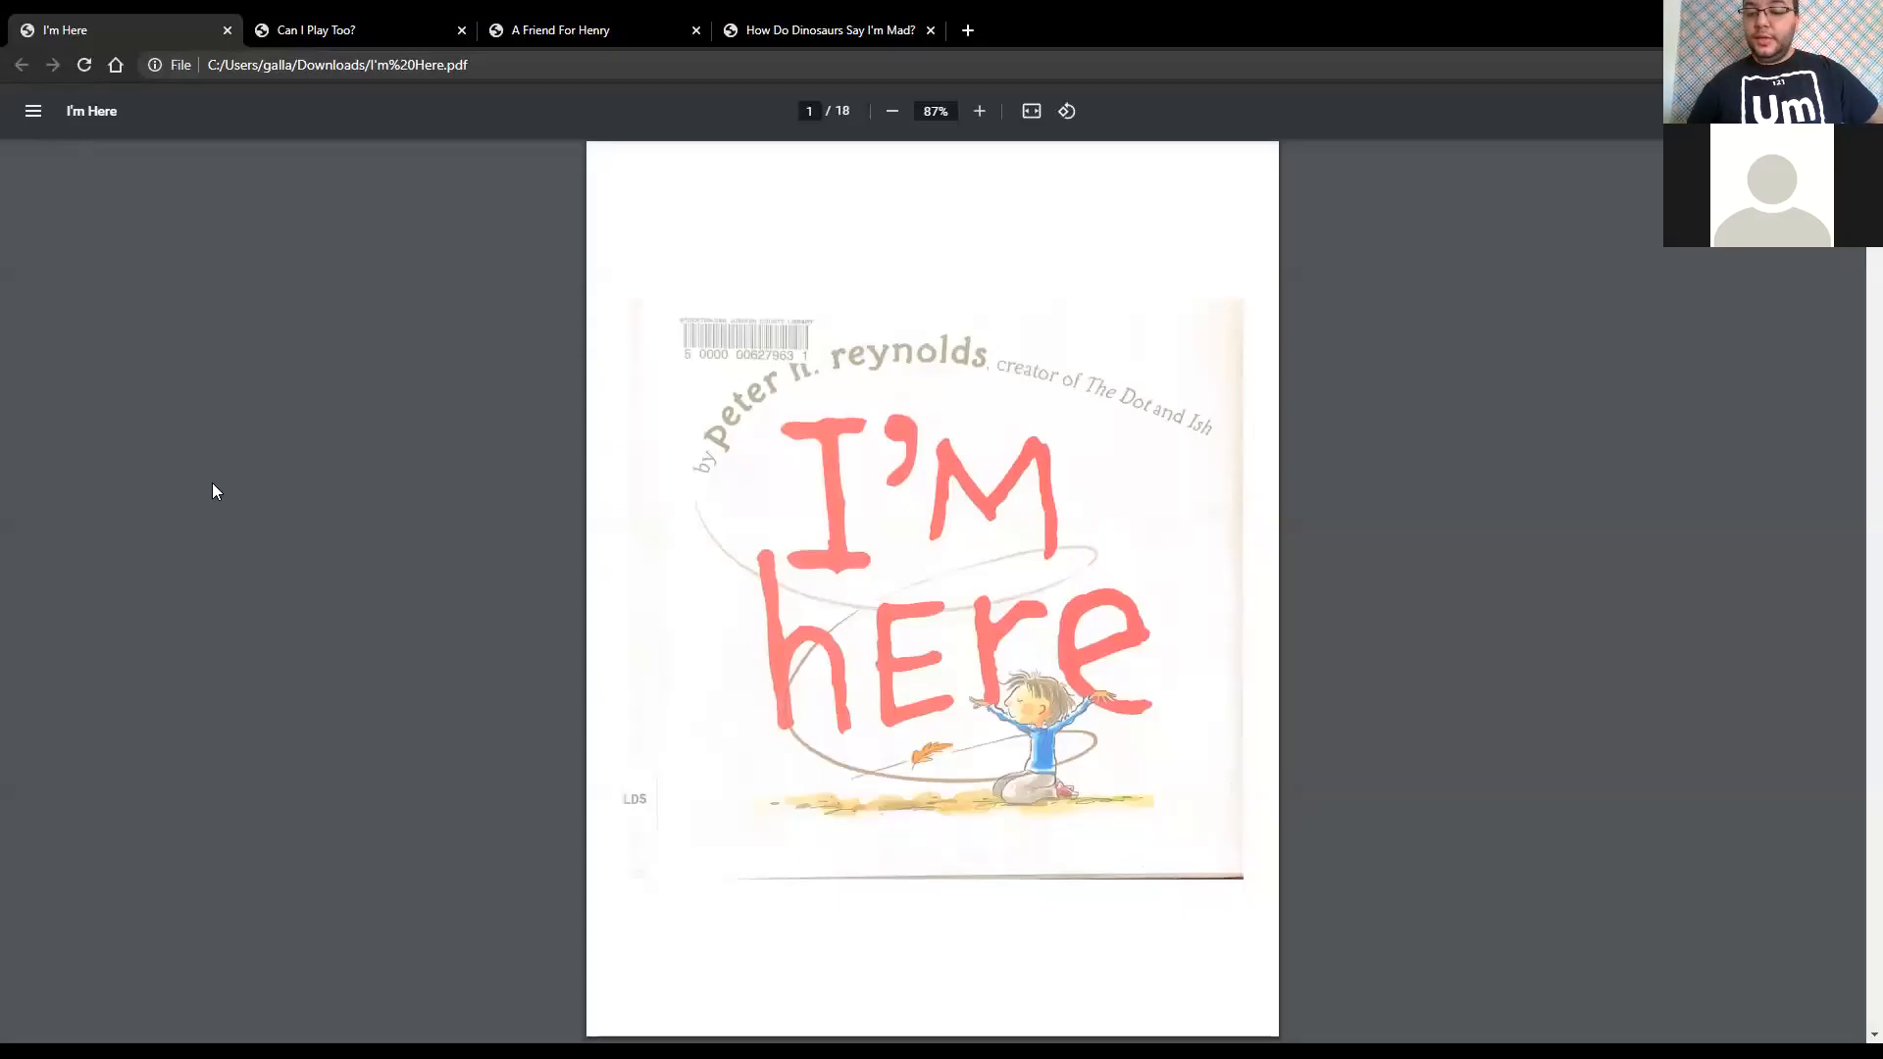
# - Show the I'm Here book full screen, enlarged to 125% on page 2, the playground spread
pyautogui.press('f11')
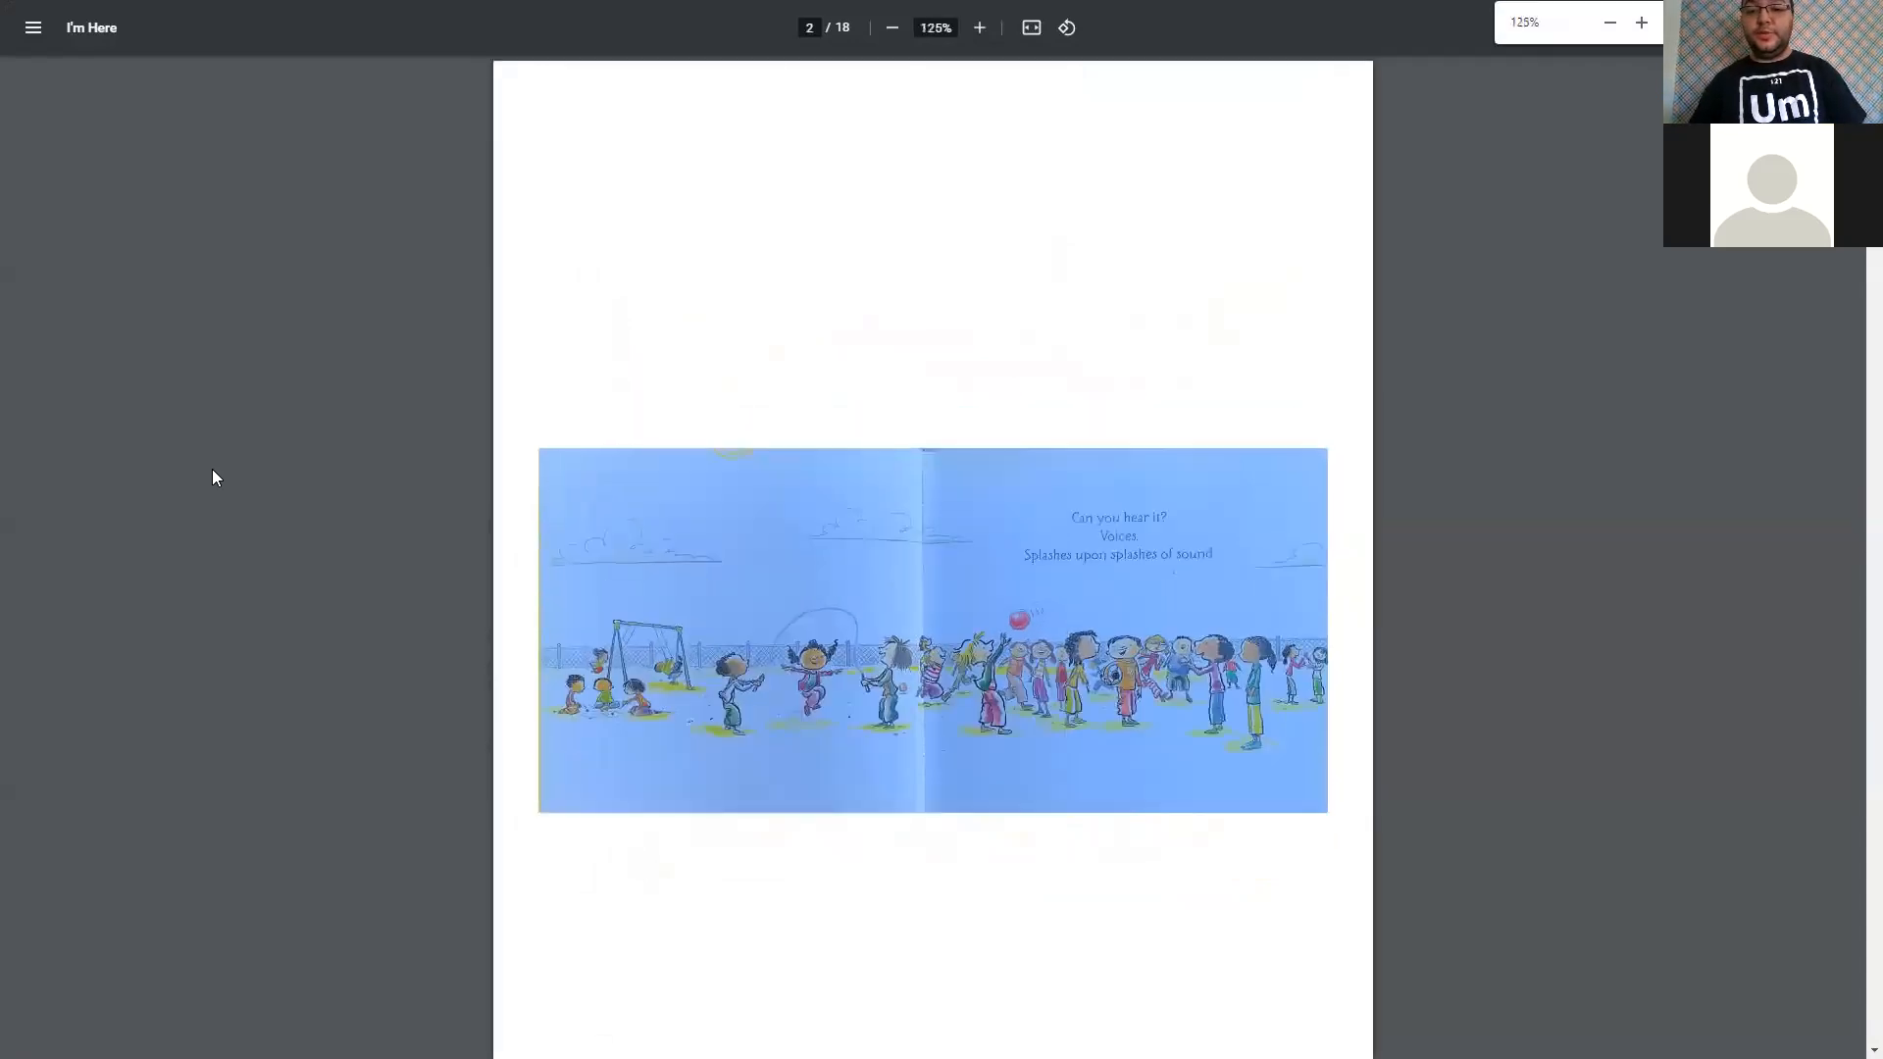
# - Zoom I'm Here to 175% and read on to page 17 of 18, its dedication page
pyautogui.click(977, 25)
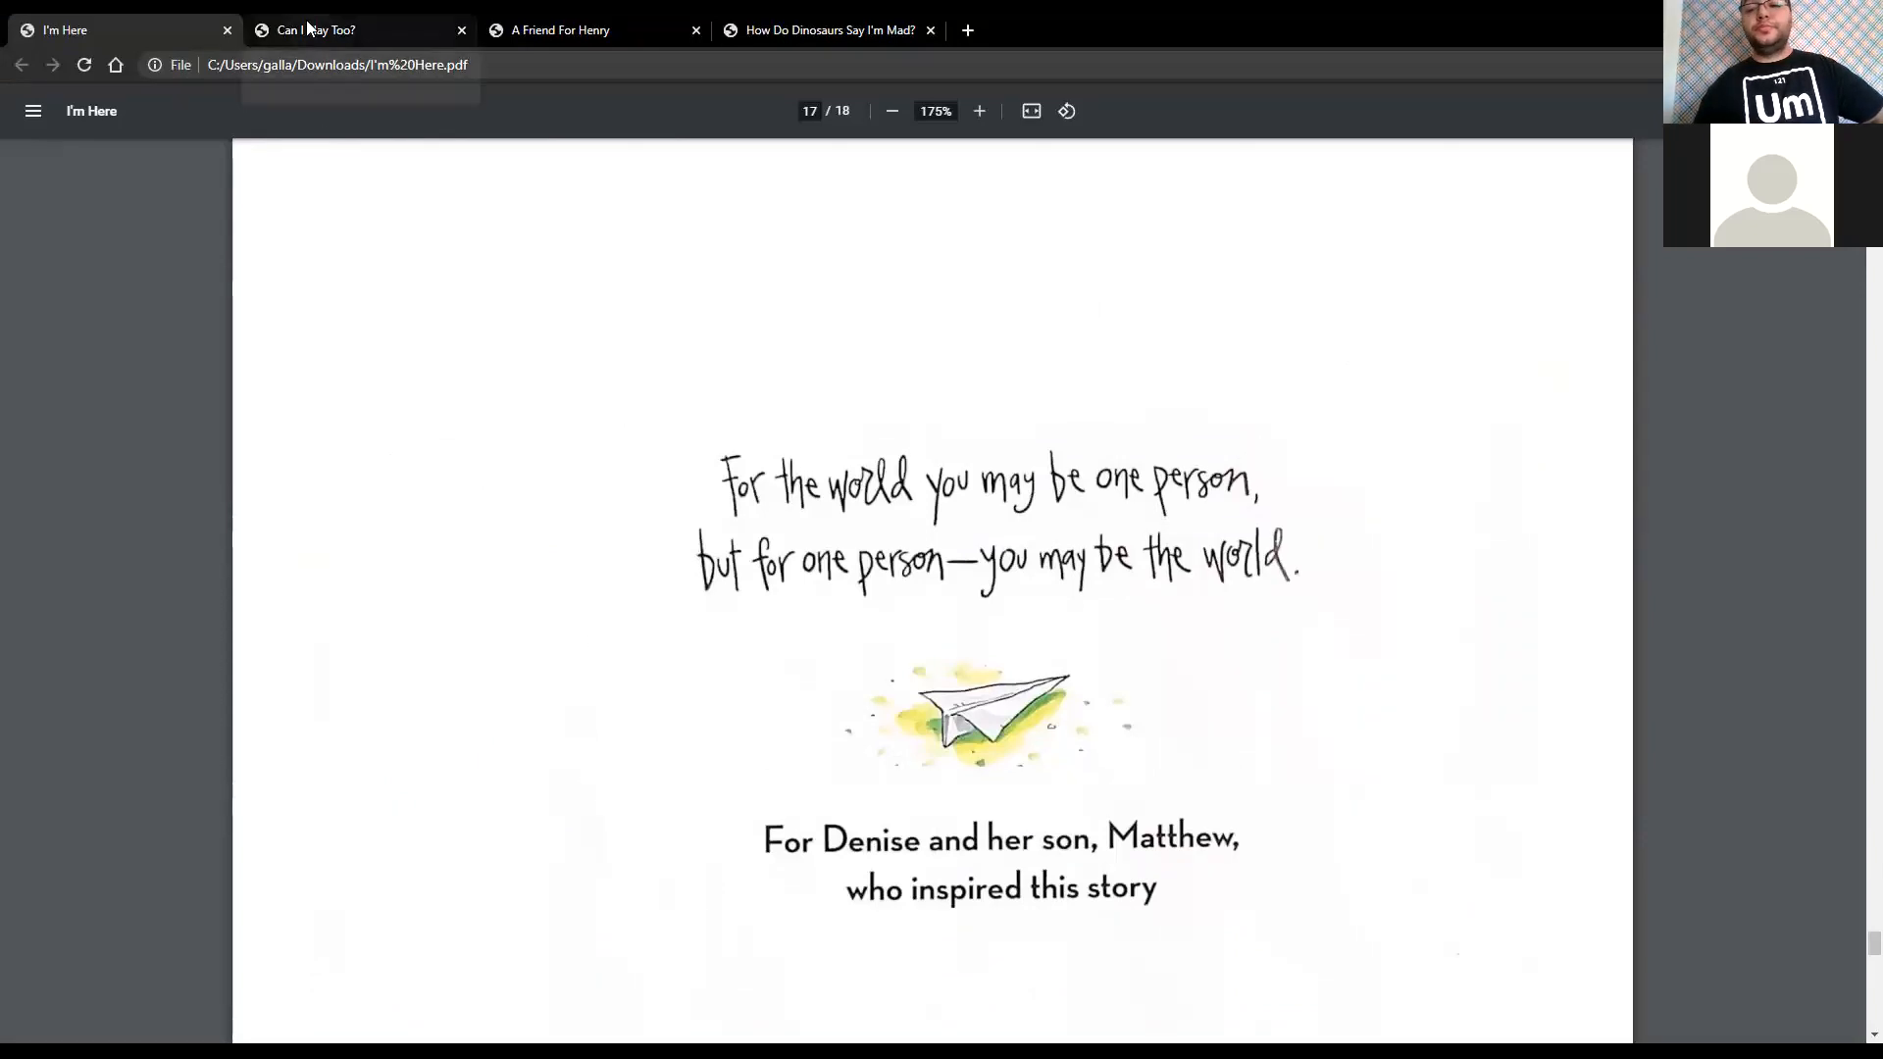
# - Switch to Can I Play Too?, full screen at 125% on page 3, its opening spread
pyautogui.click(315, 30)
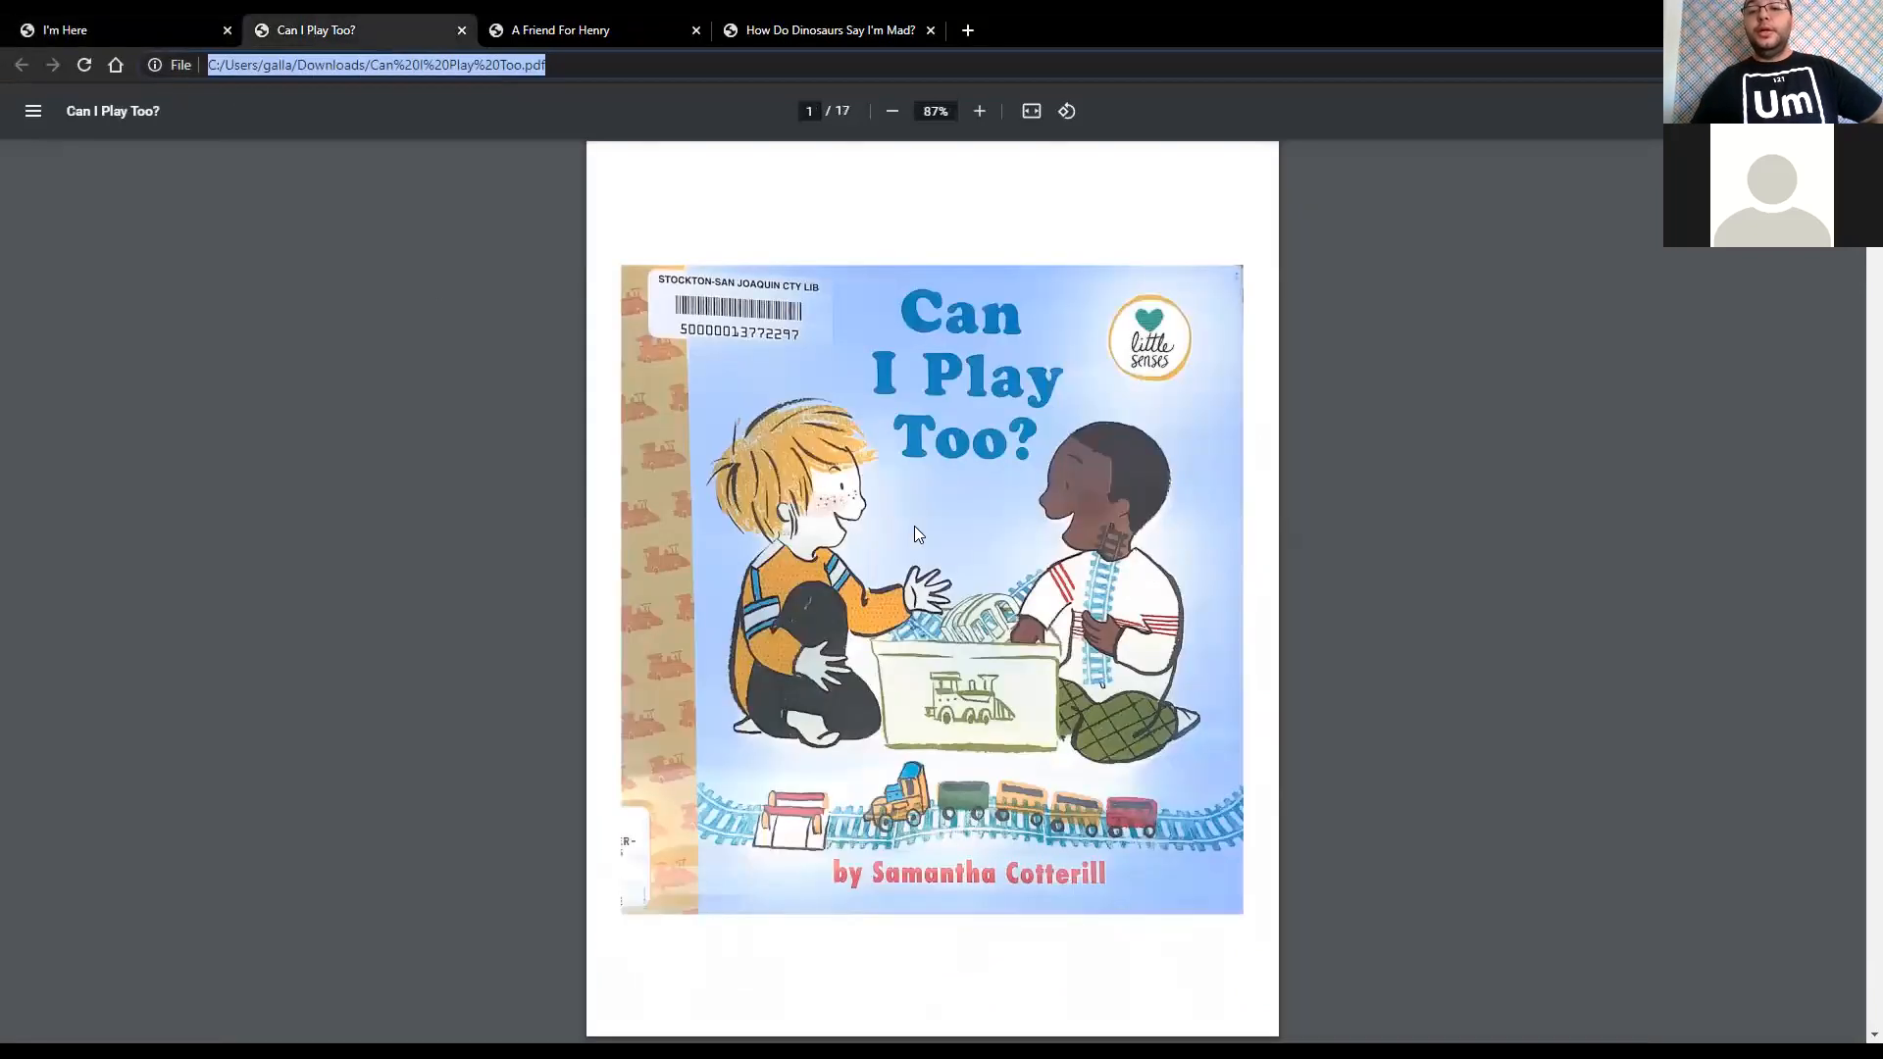
pyautogui.press('F11')
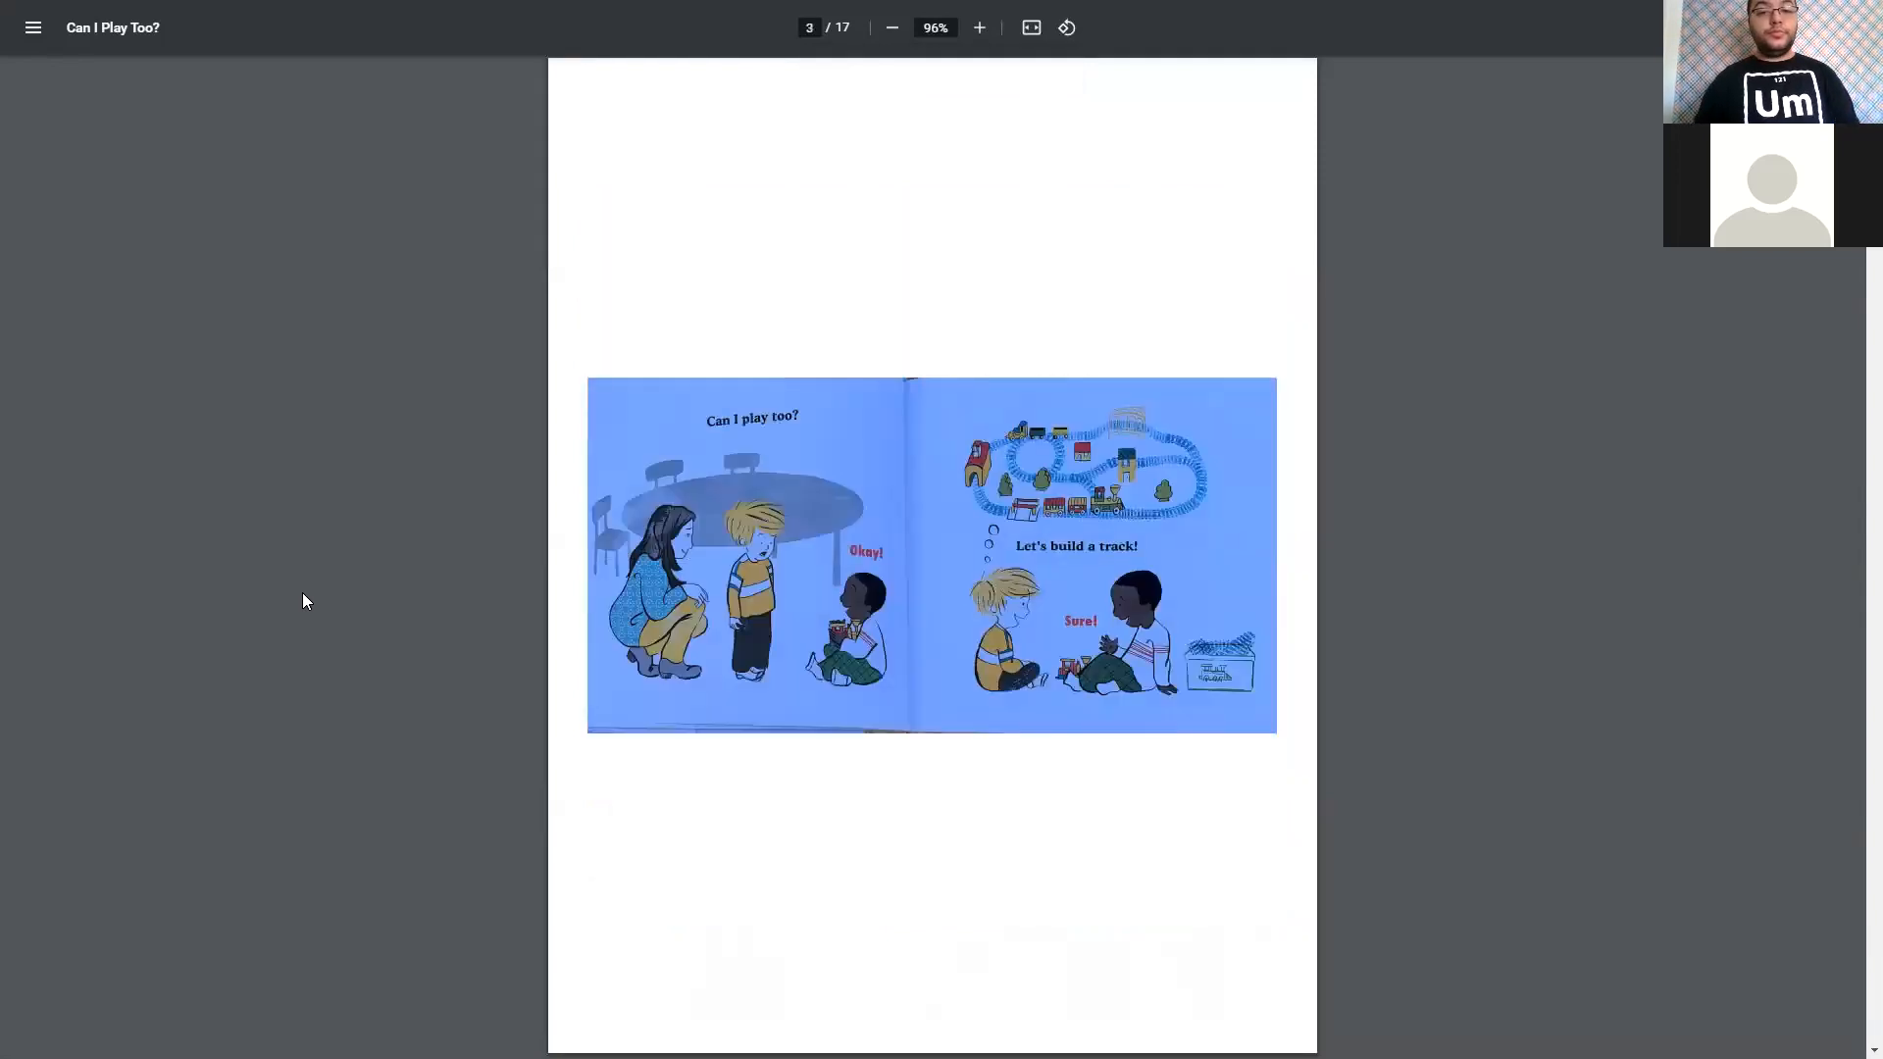
pyautogui.click(979, 25)
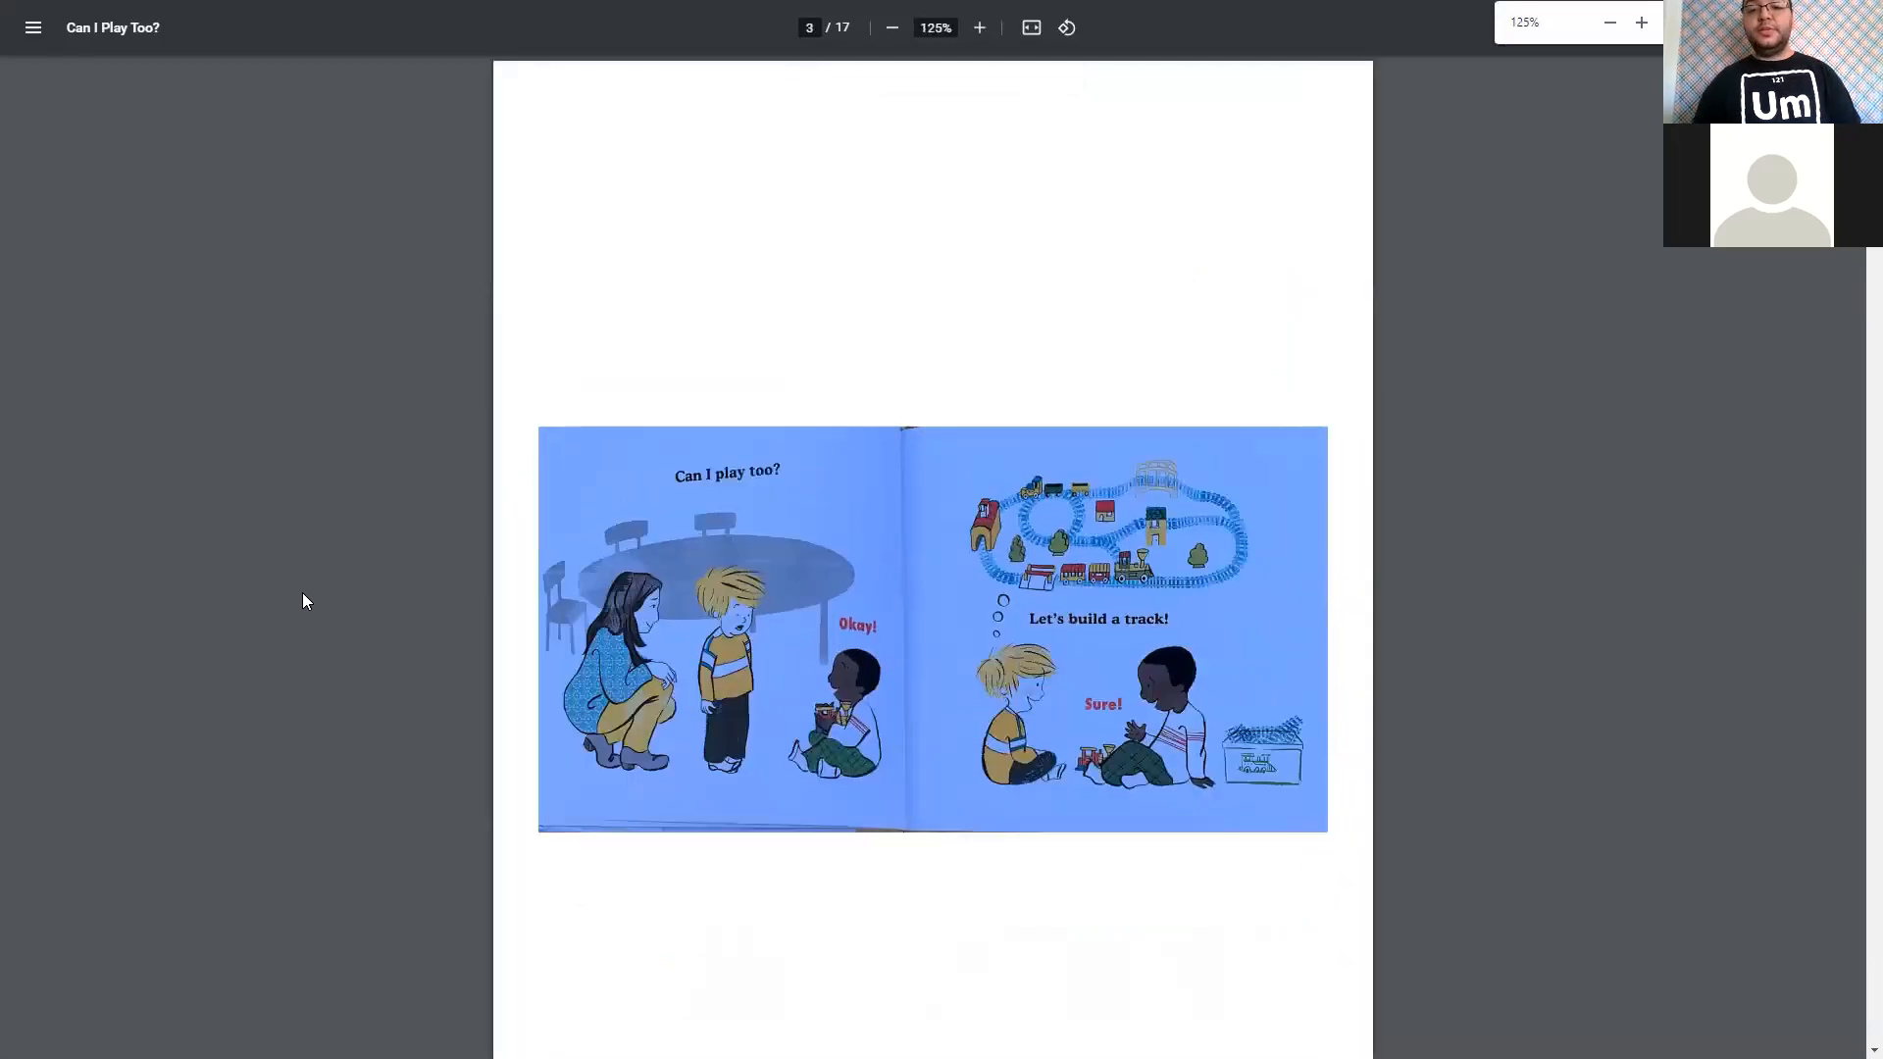
# - Enlarge Can I Play Too? to 175% and read on to page 7, the tug-of-war spread
pyautogui.click(977, 26)
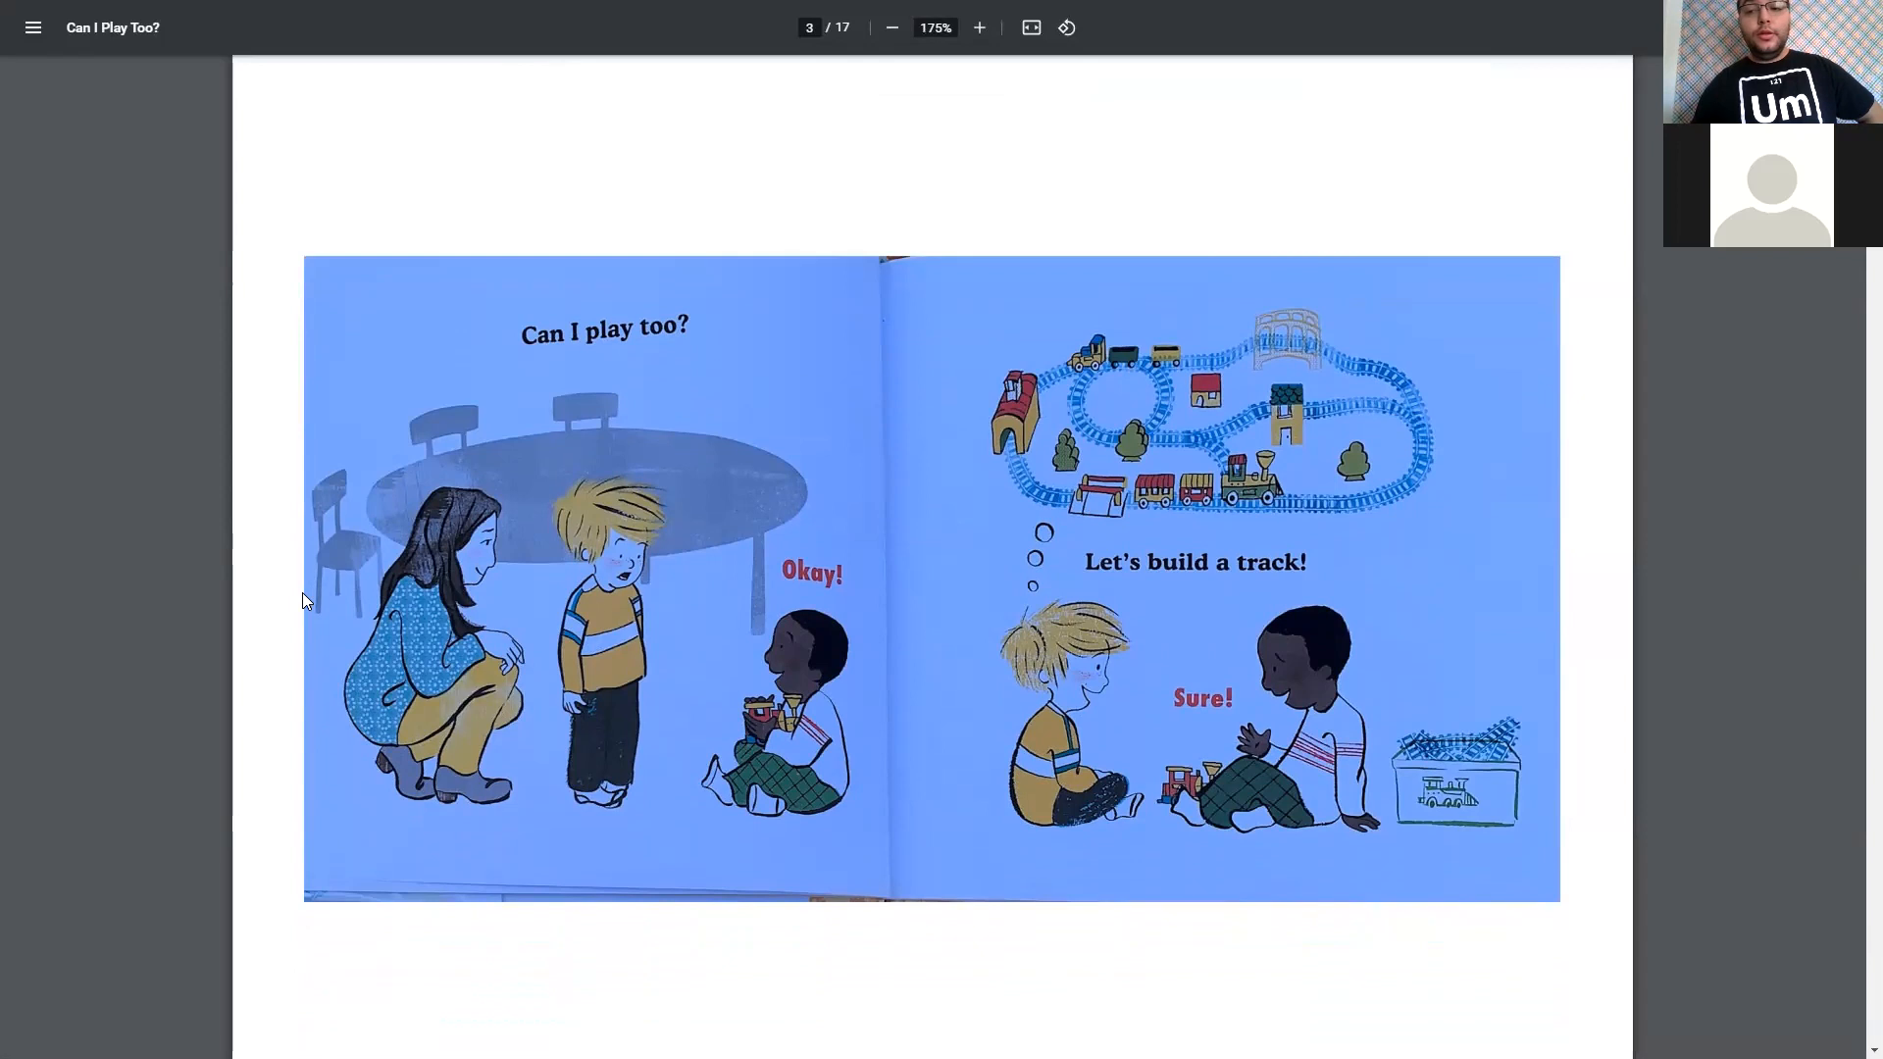
pyautogui.scroll(-3)
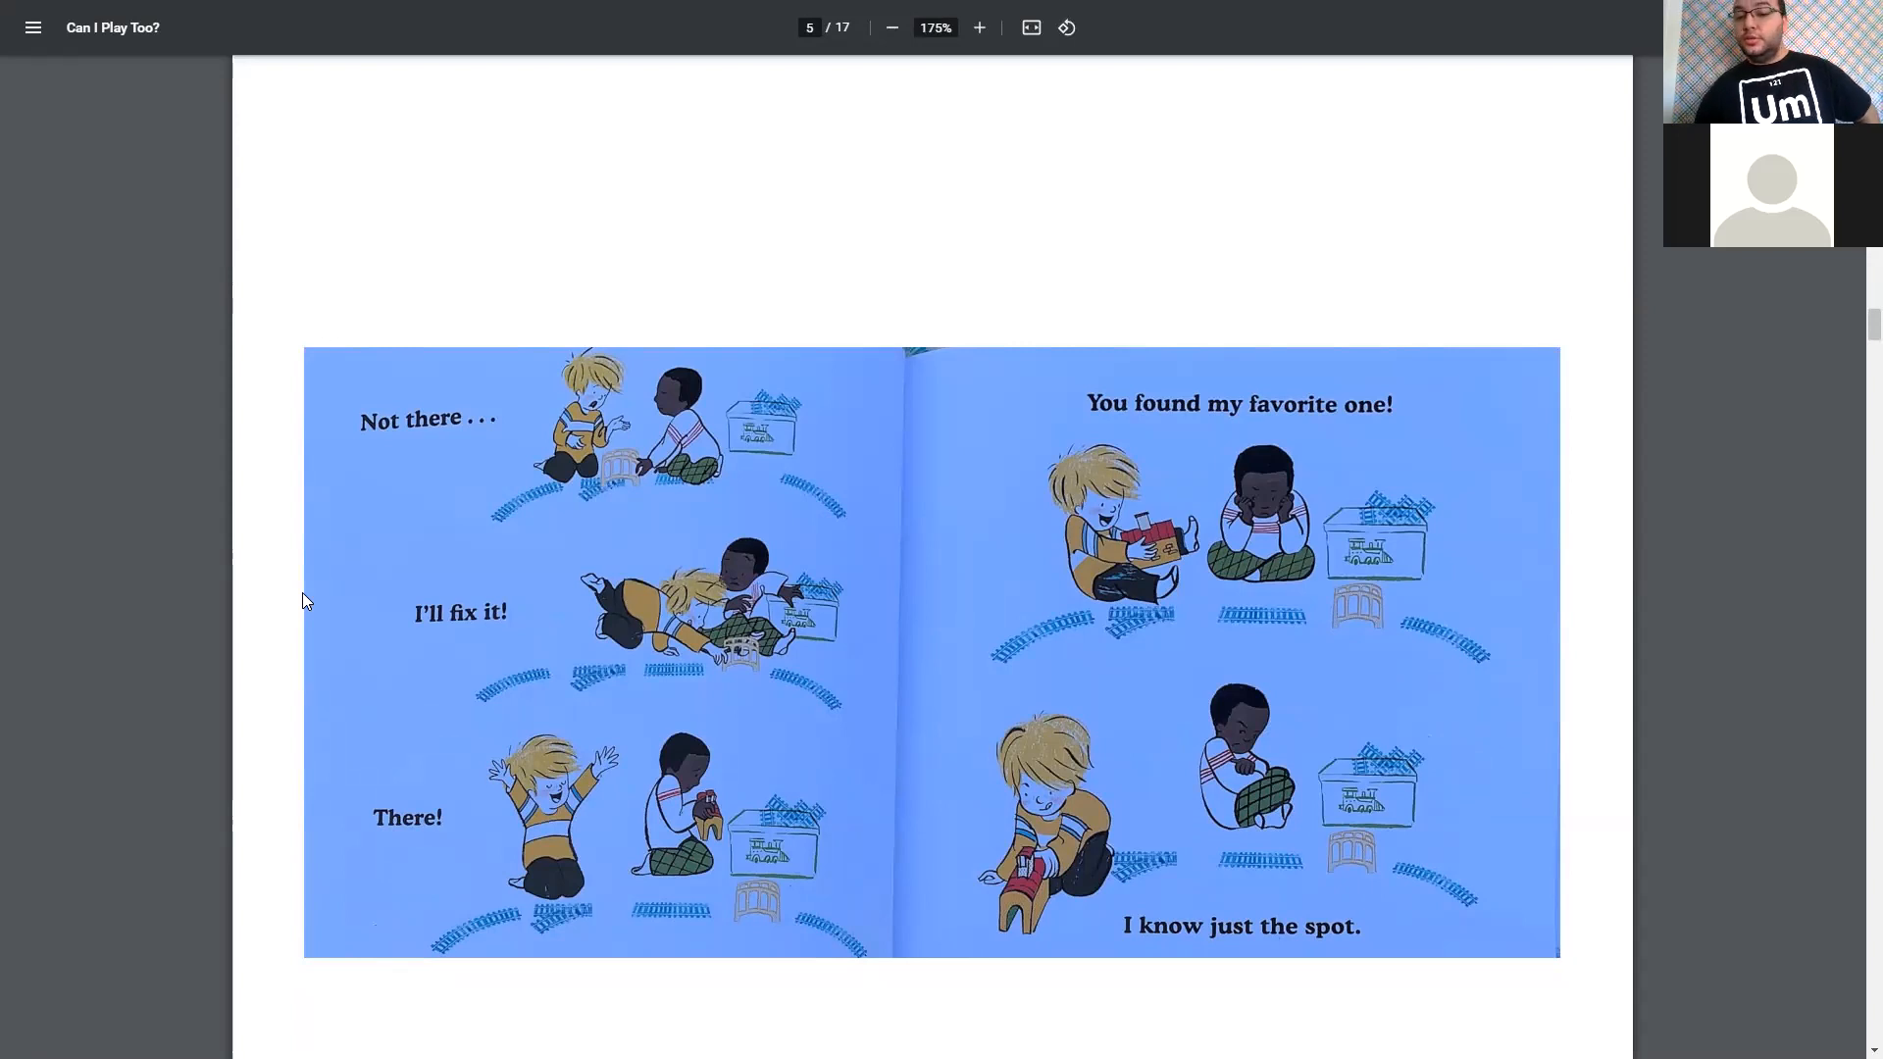
pyautogui.click(979, 28)
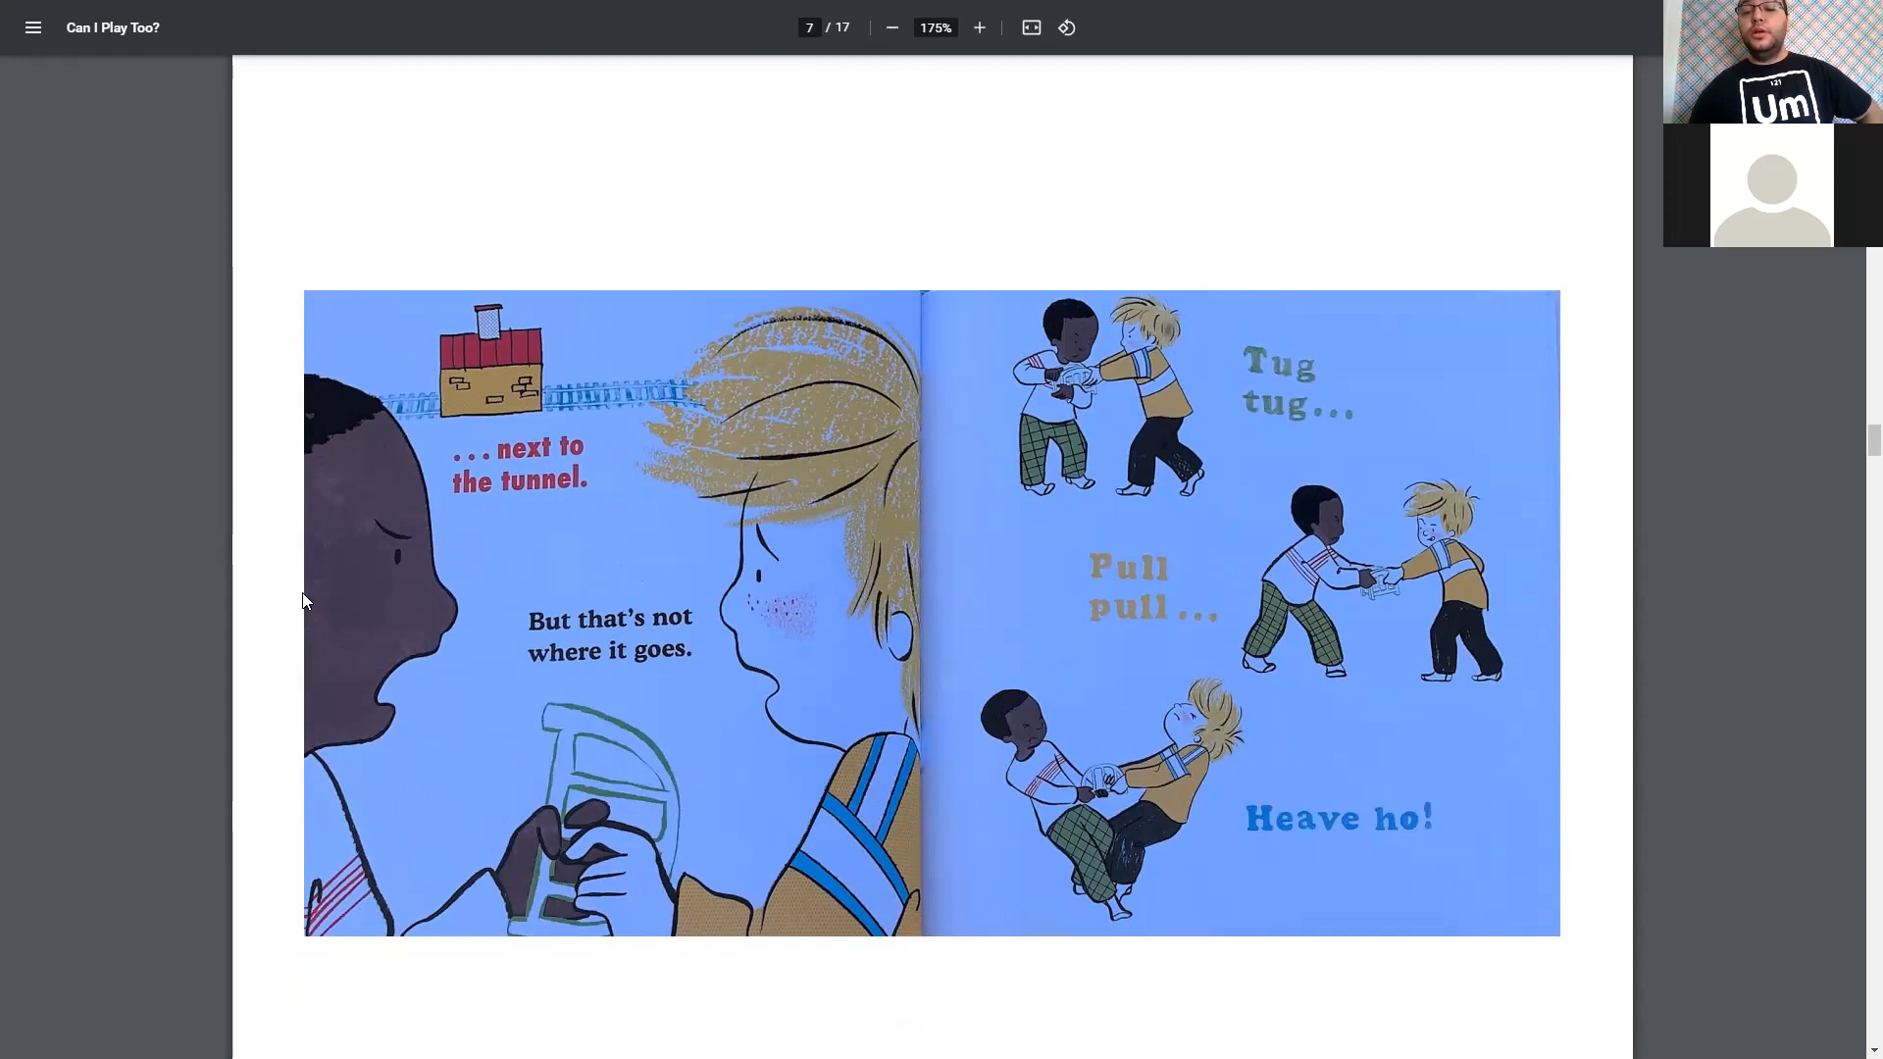
# - Read Can I Play Too? to its back cover, page 17 of 17, then leave full screen
pyautogui.scroll(-3)
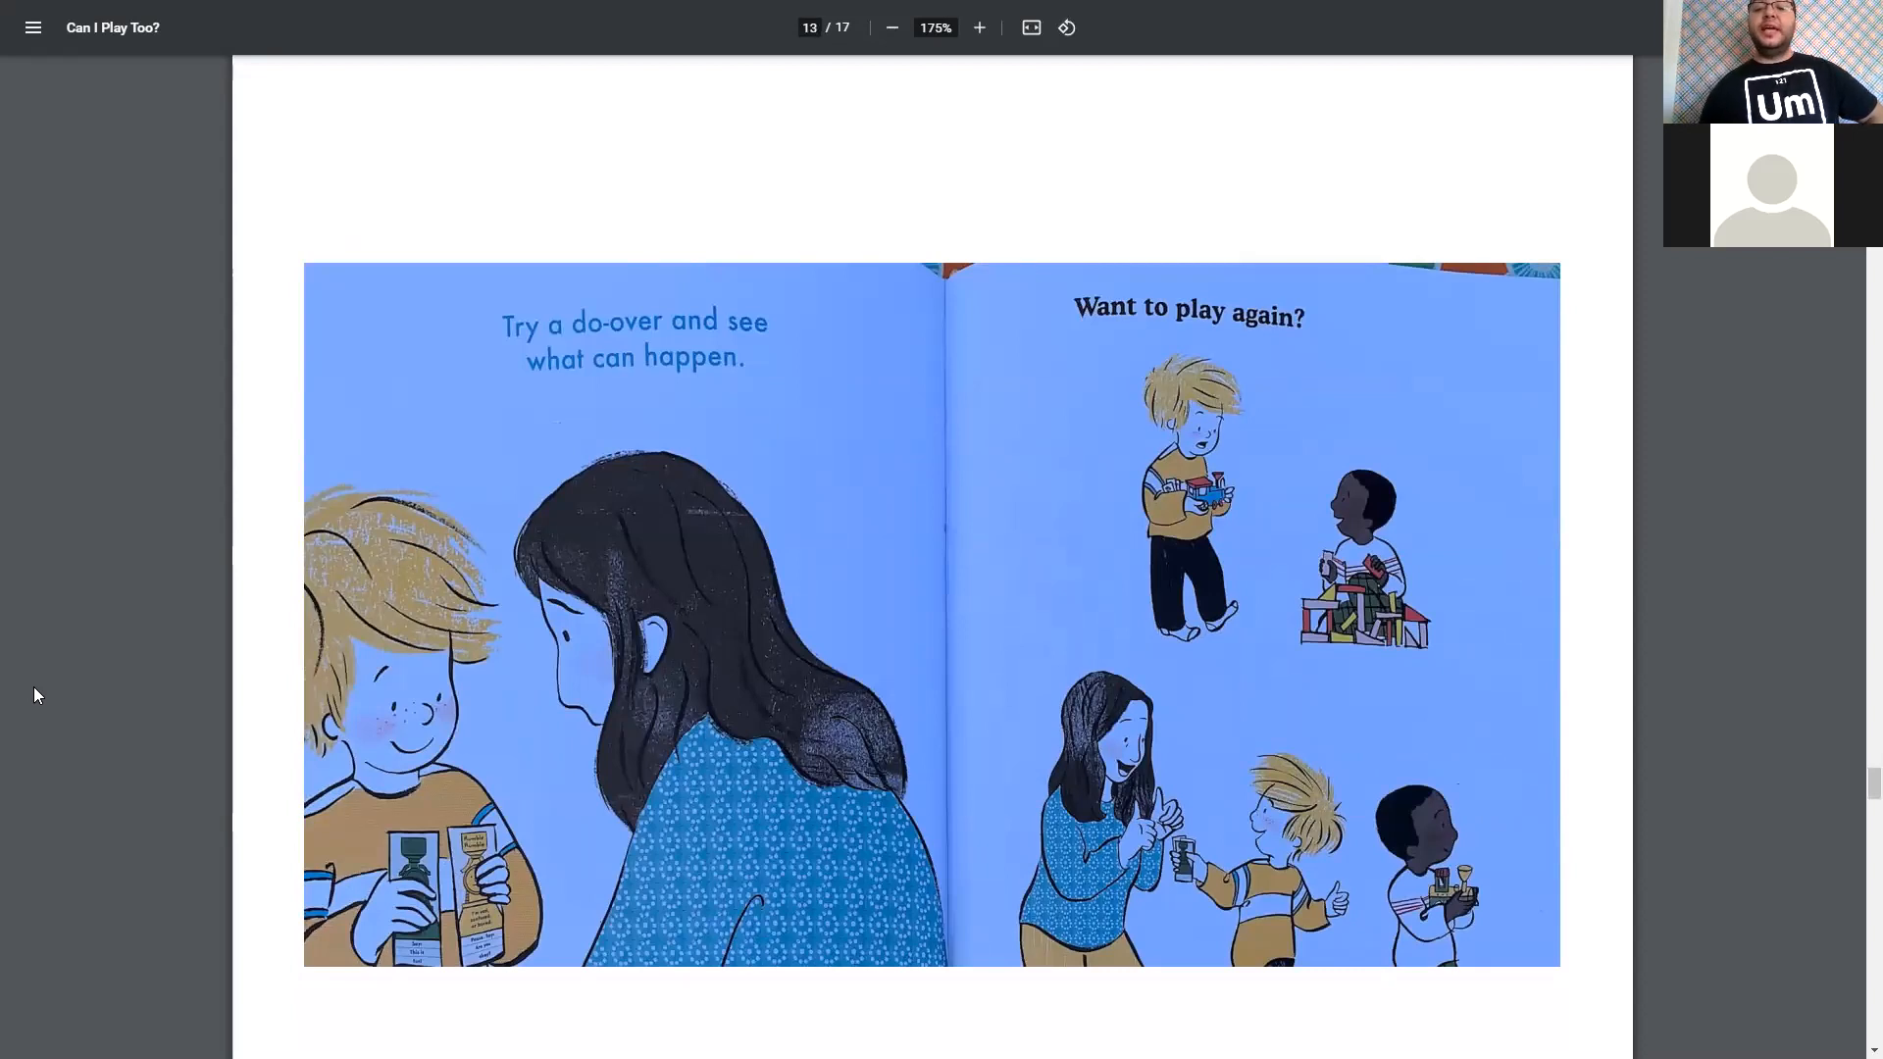
pyautogui.scroll(-3)
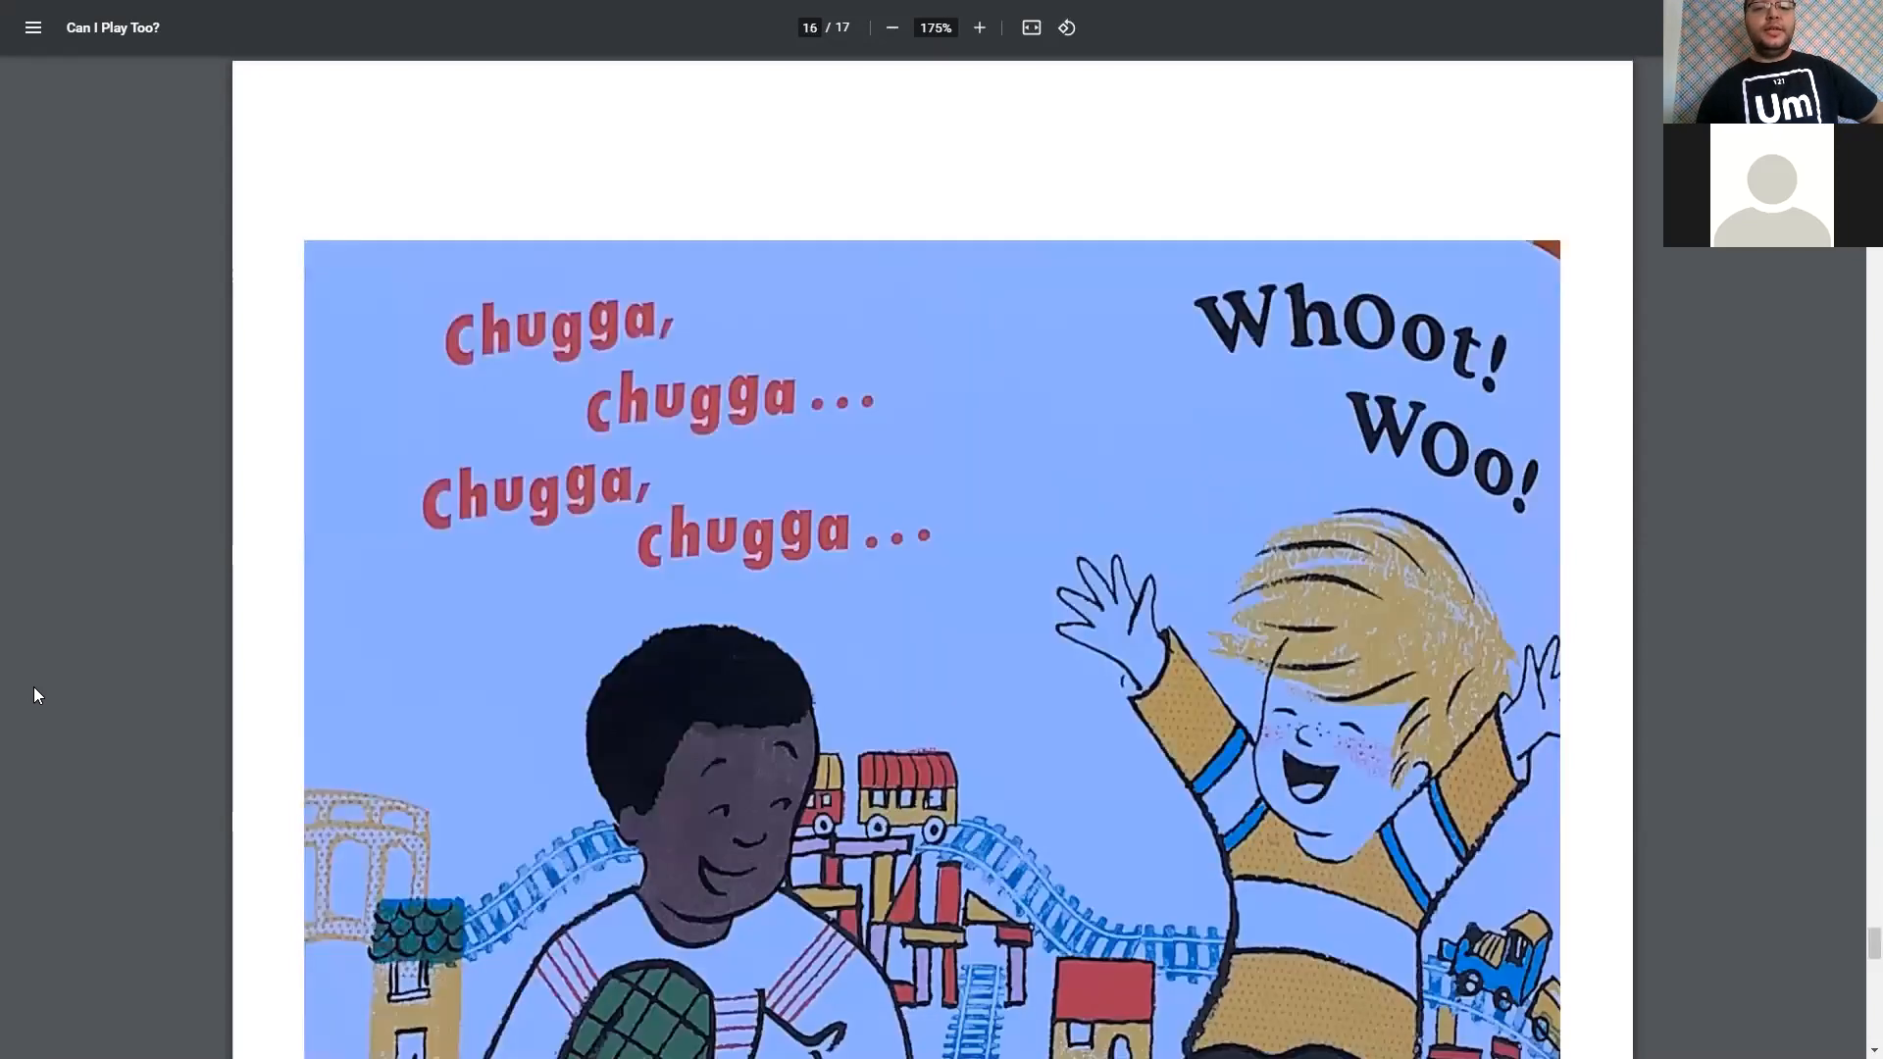
pyautogui.scroll(-3)
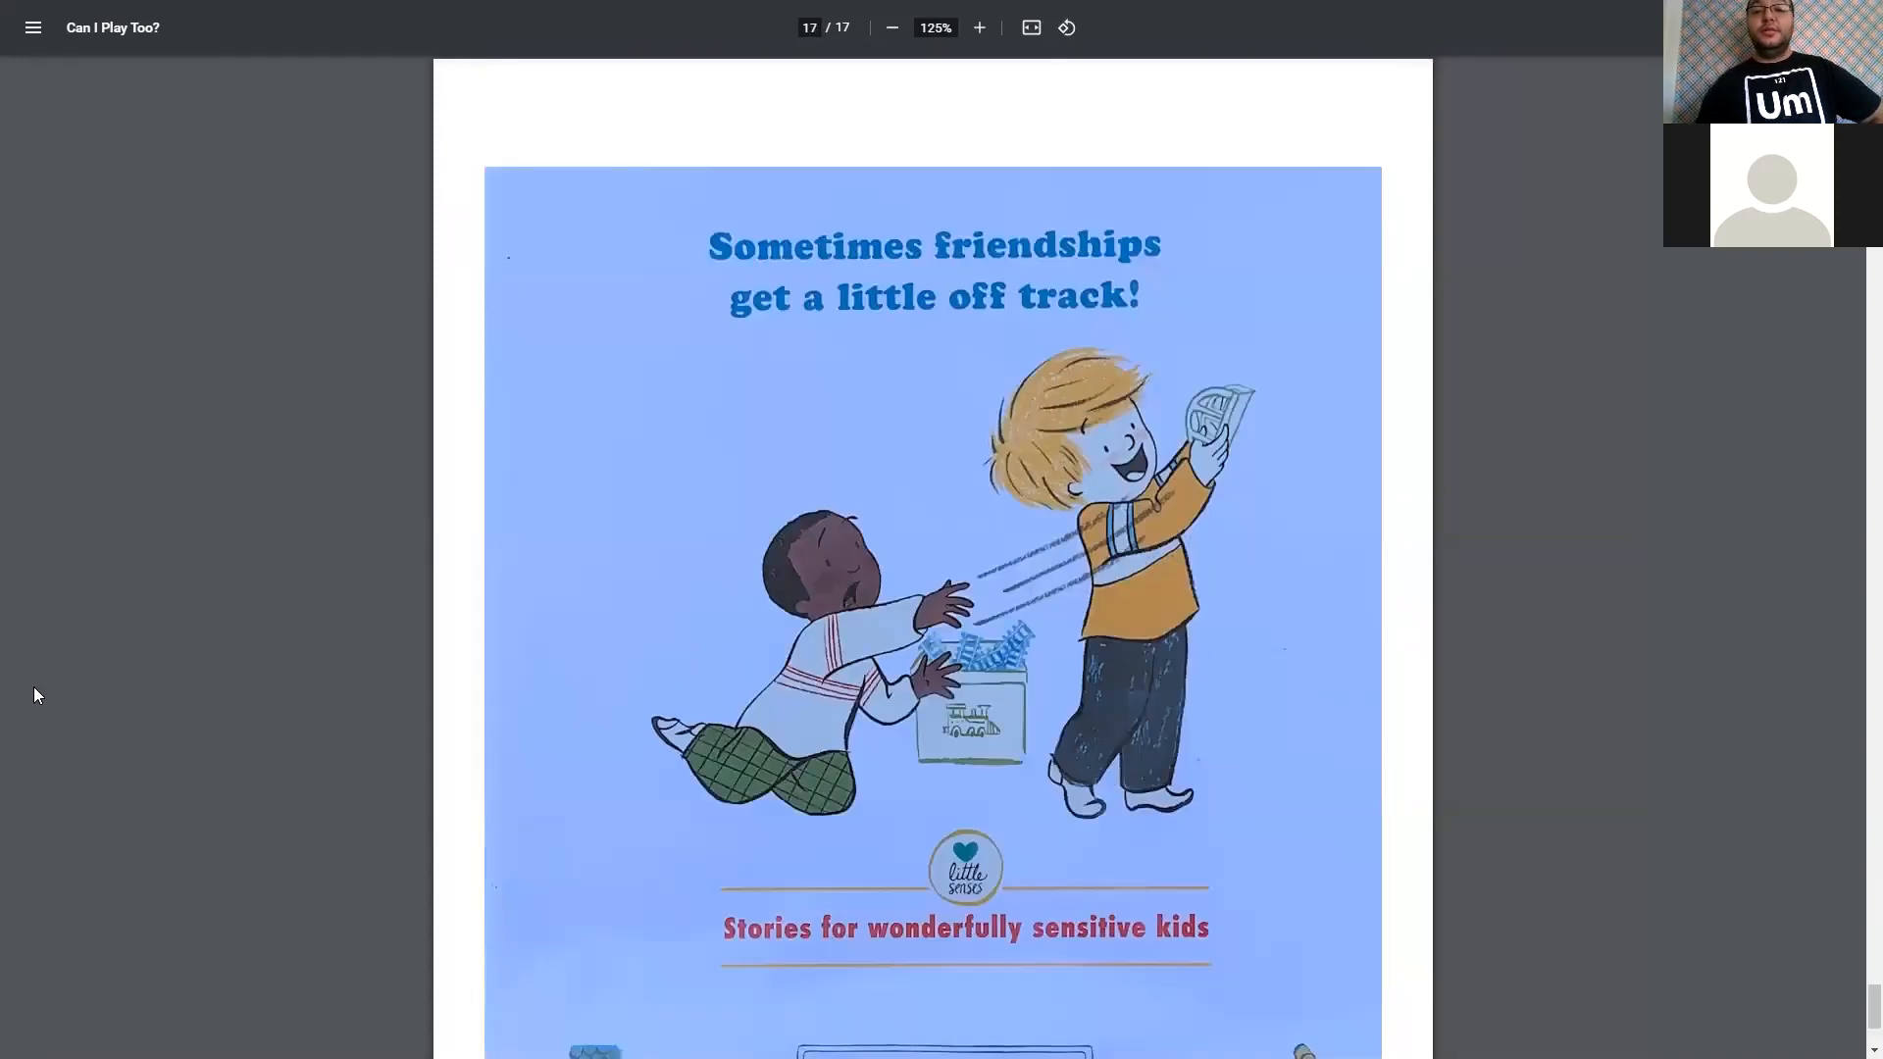
pyautogui.scroll(-3)
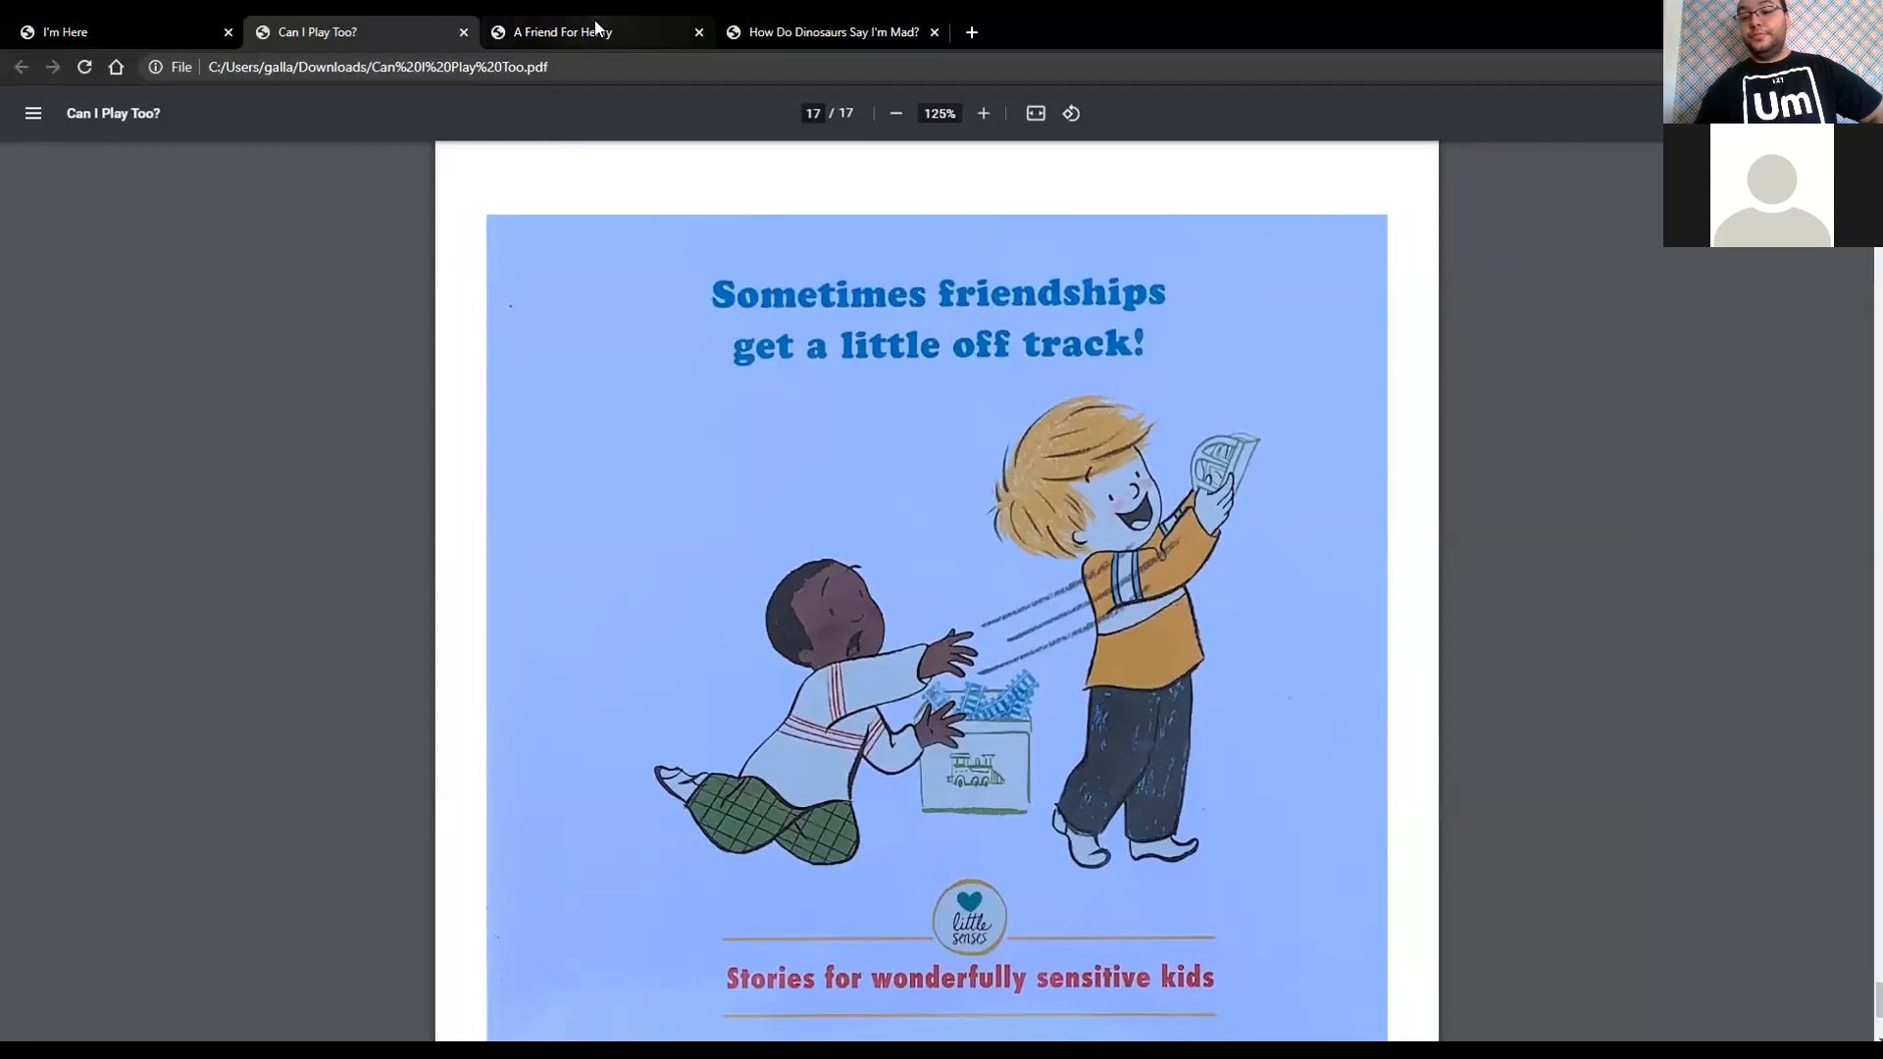
# - Switch to A Friend For Henry, full screen at 125% on page 3, the classroom spread
pyautogui.click(562, 31)
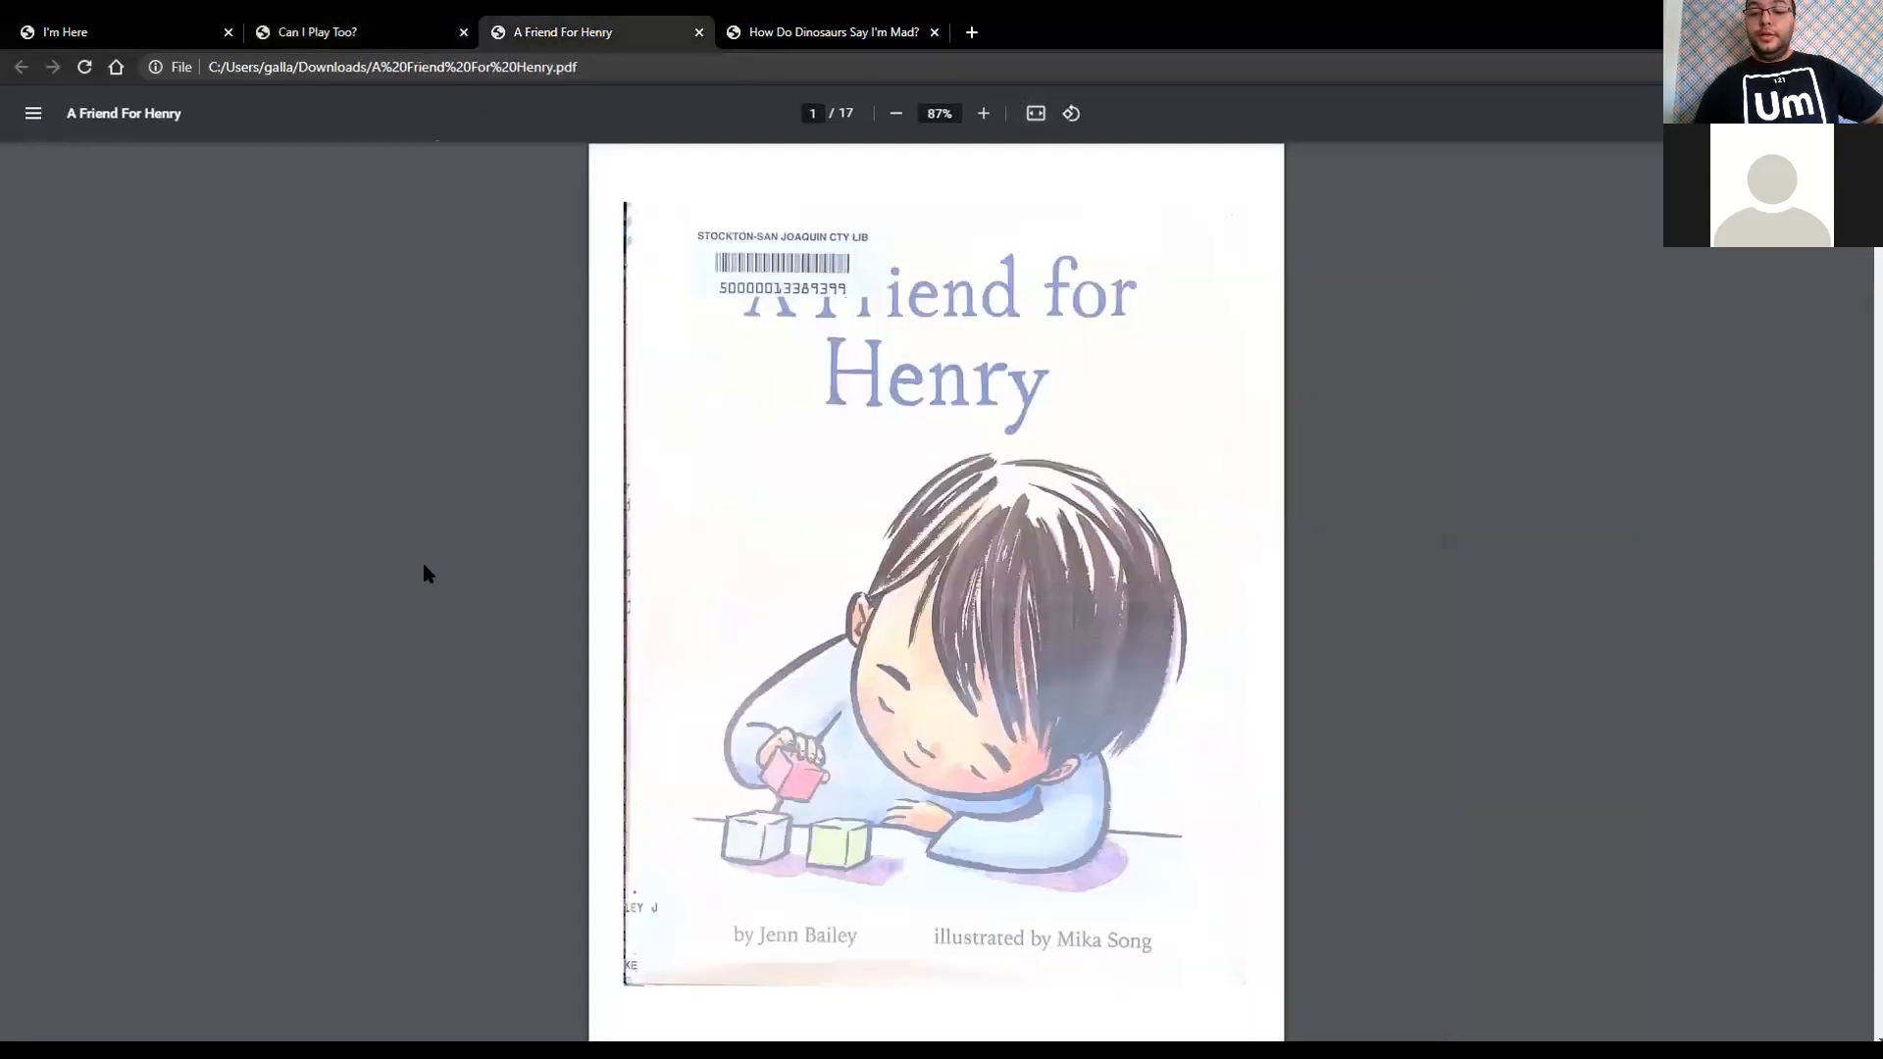
pyautogui.press('F11')
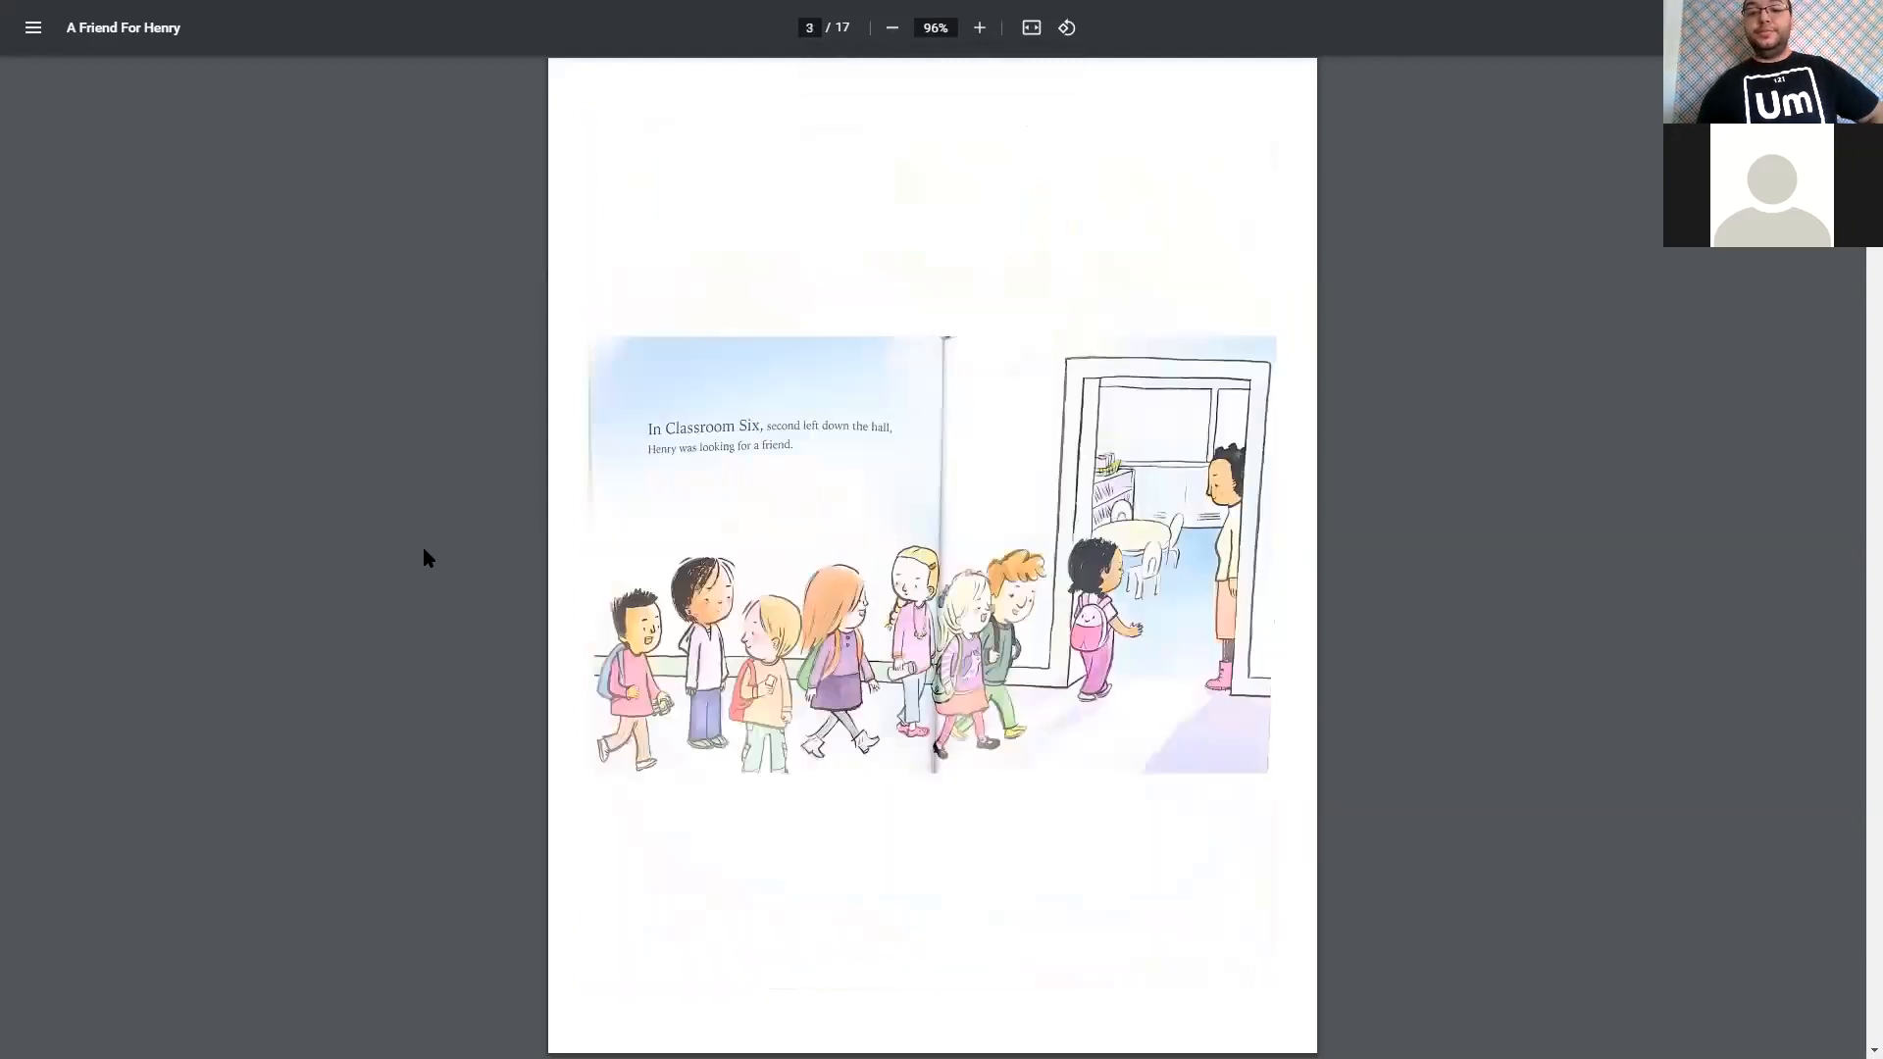
pyautogui.click(978, 27)
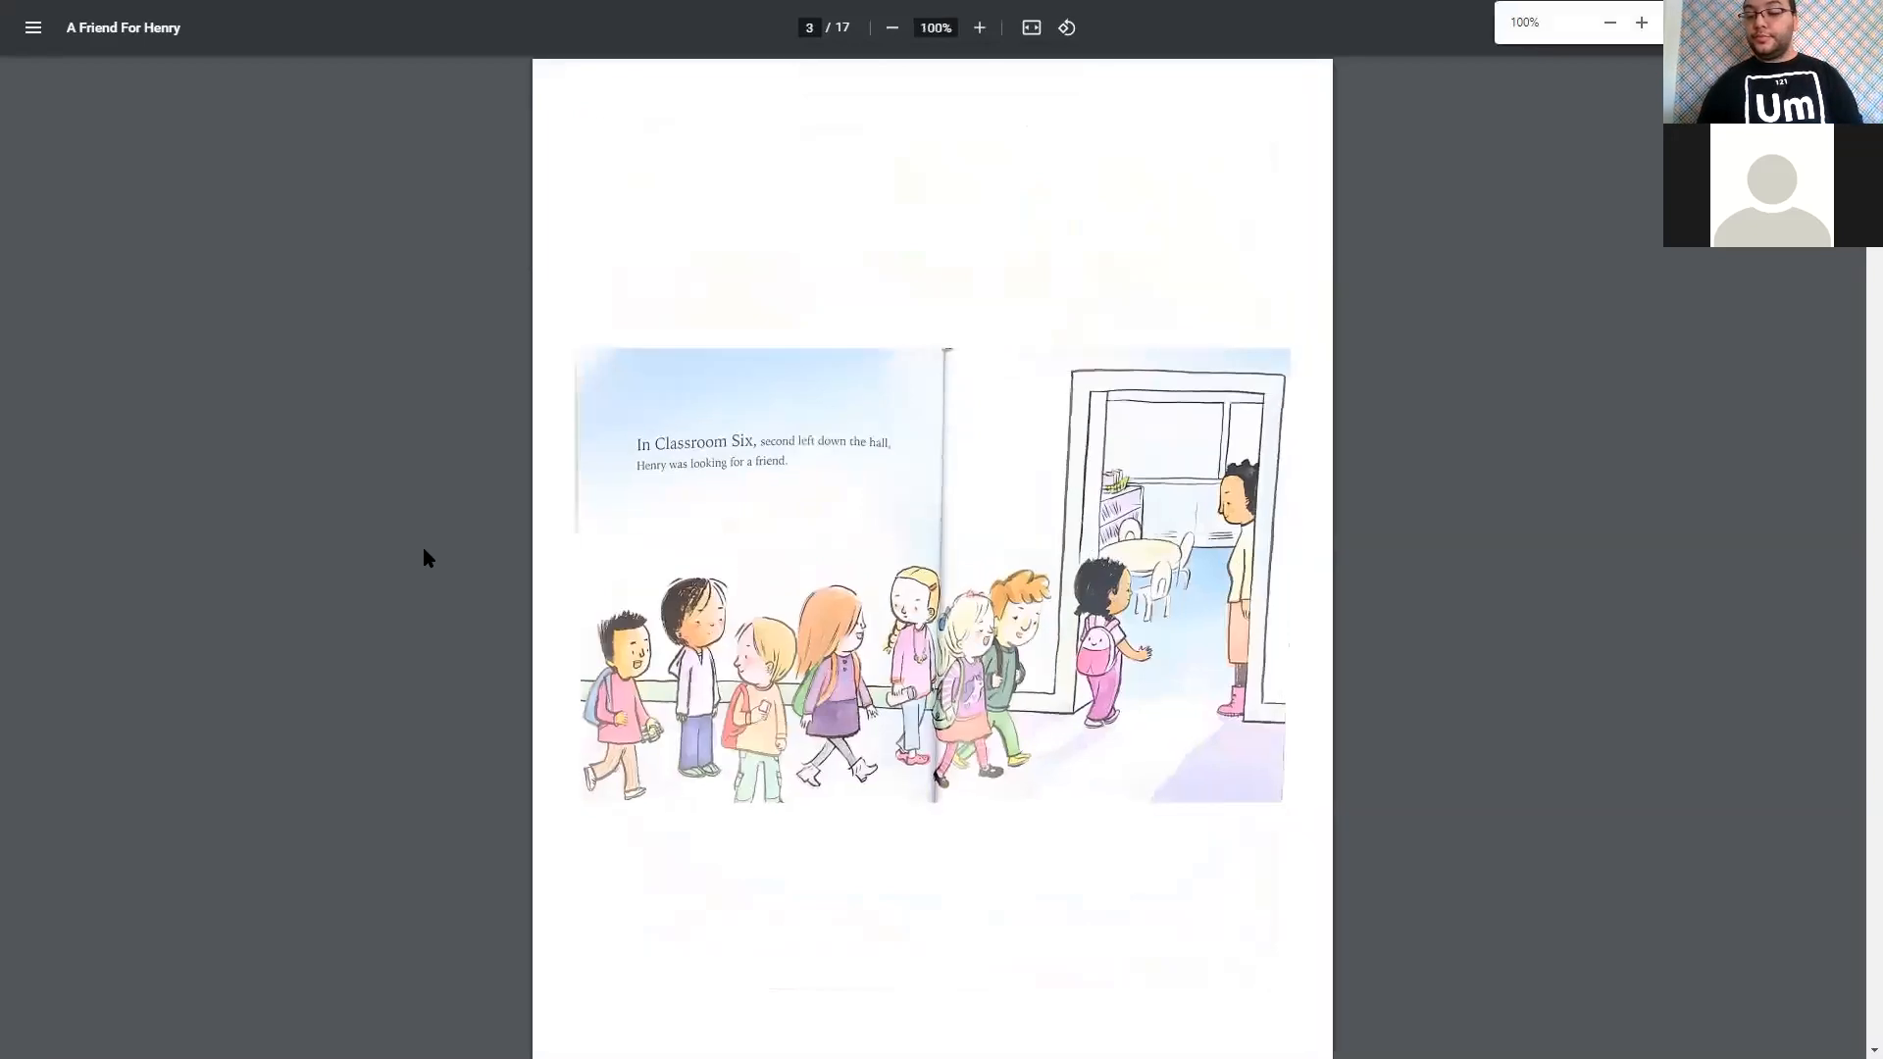
pyautogui.click(979, 27)
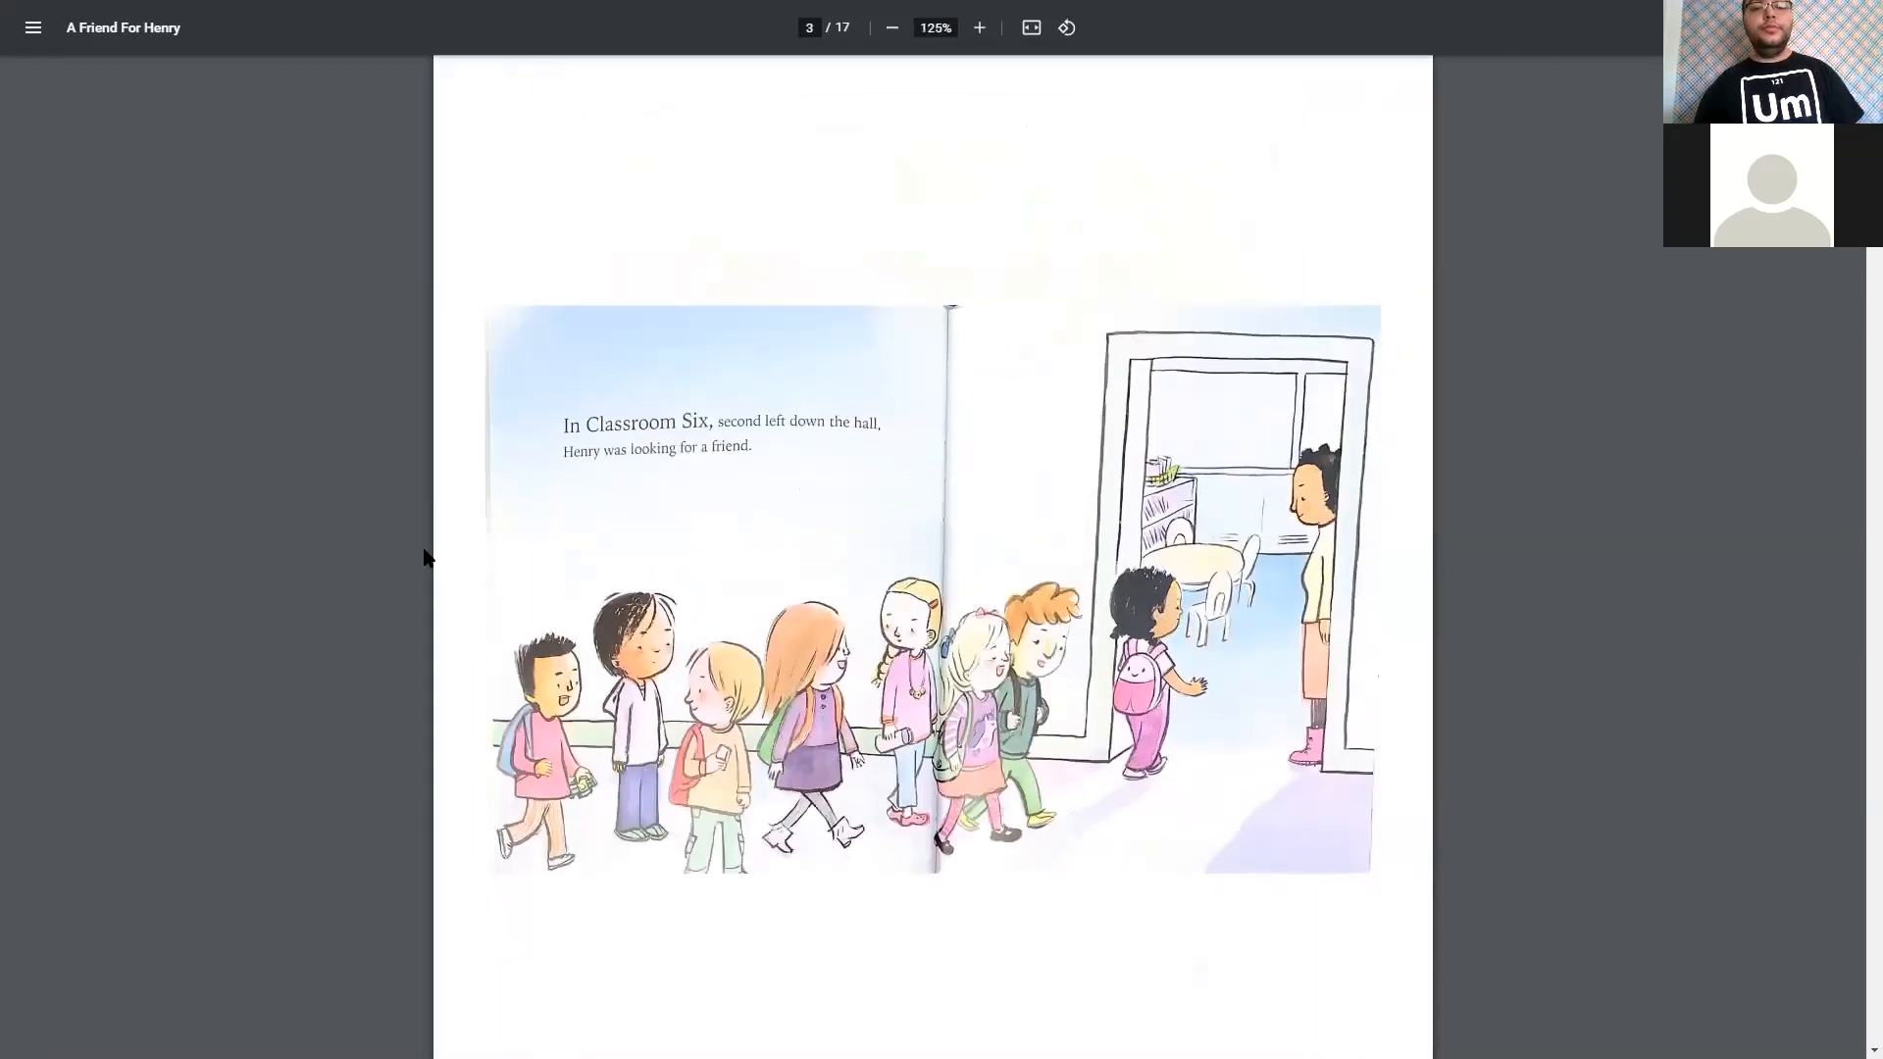
# - Read A Friend For Henry from page 3 on to page 9, the snack time and recess spread
pyautogui.scroll(3)
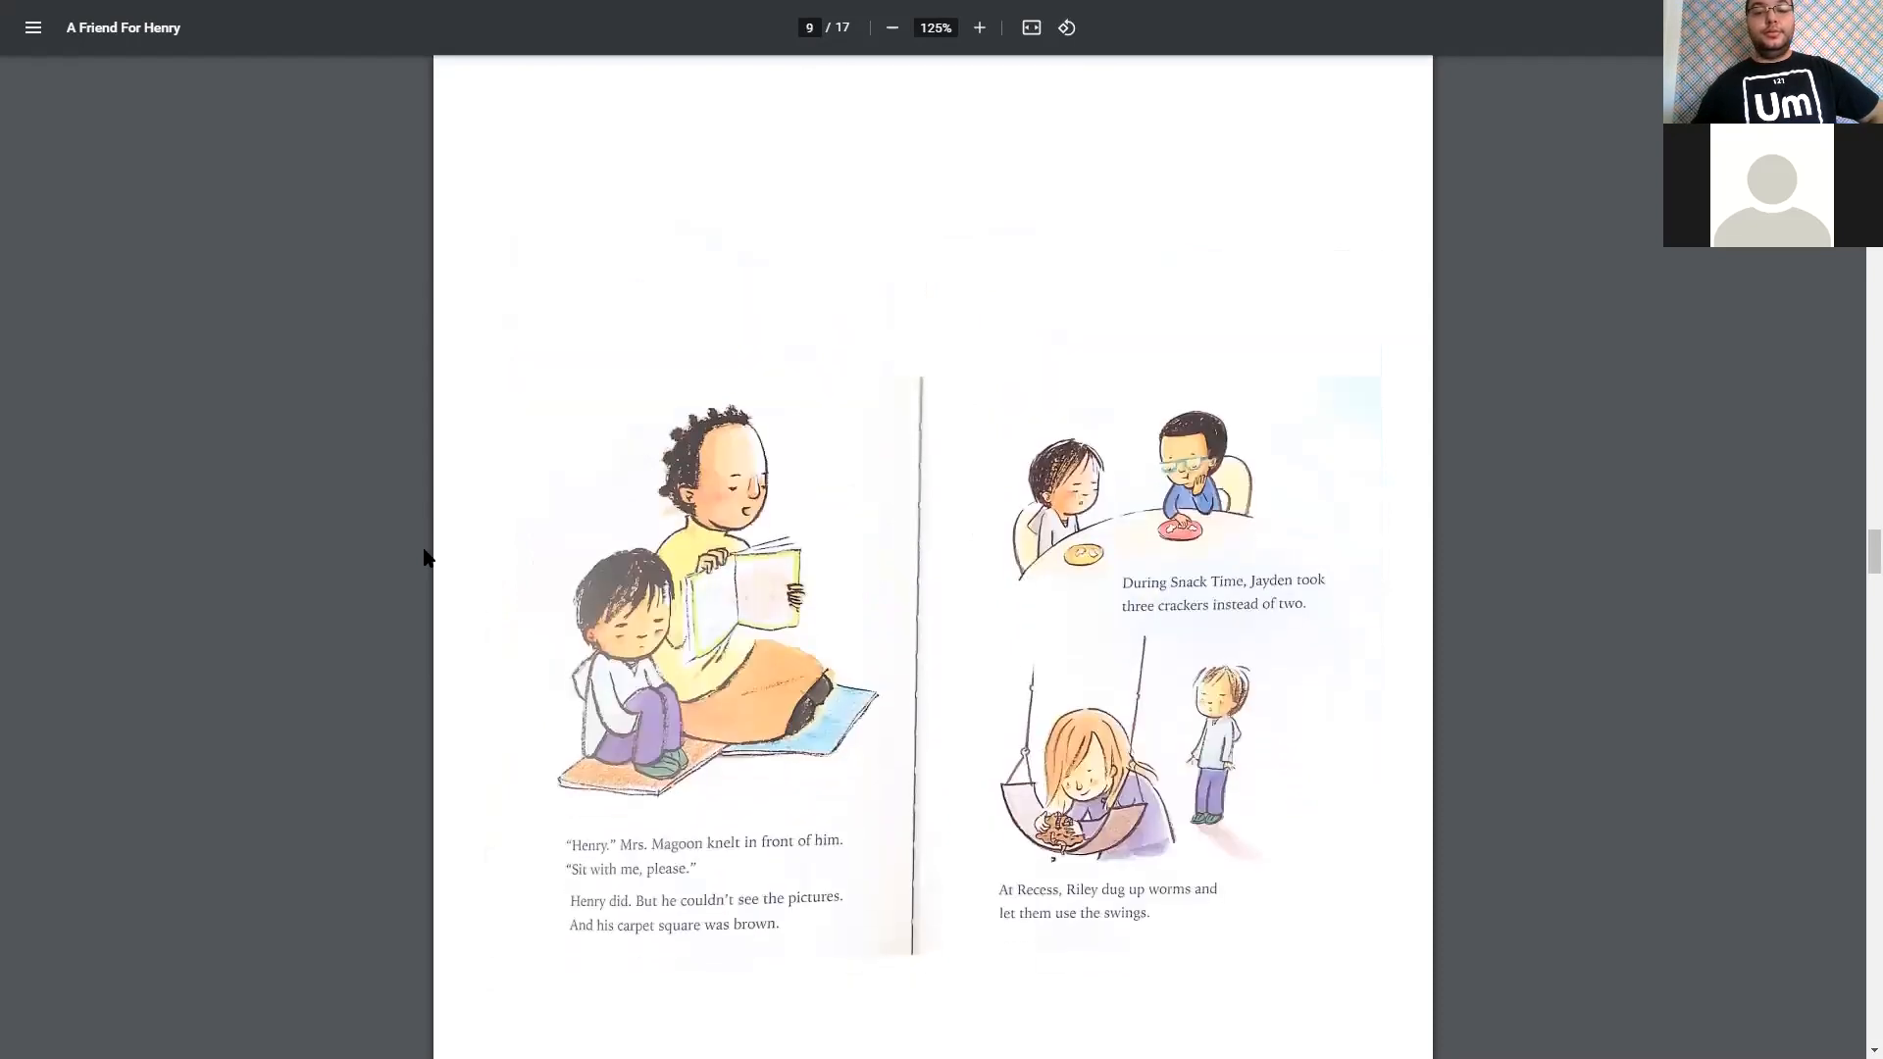
# - Read A Friend For Henry on to page 16, its dedication page, and leave full screen
pyautogui.scroll(3)
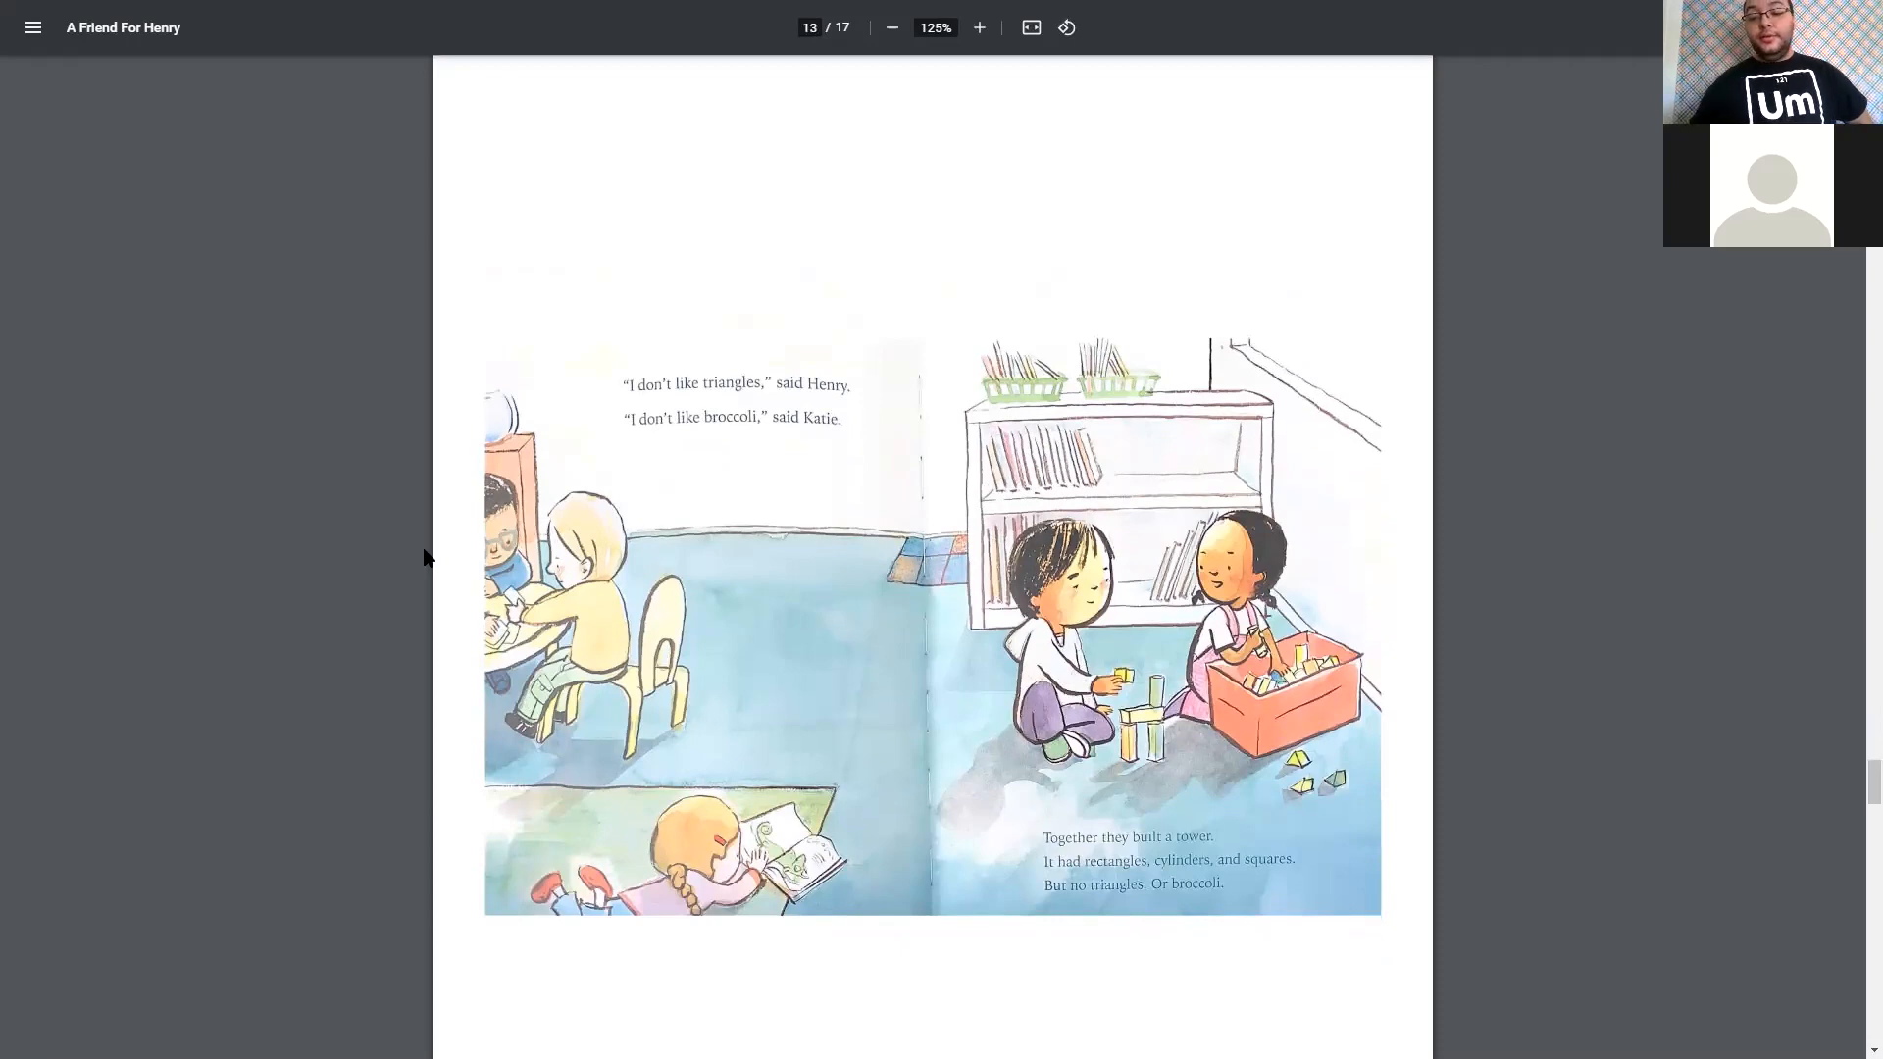
pyautogui.press('Right')
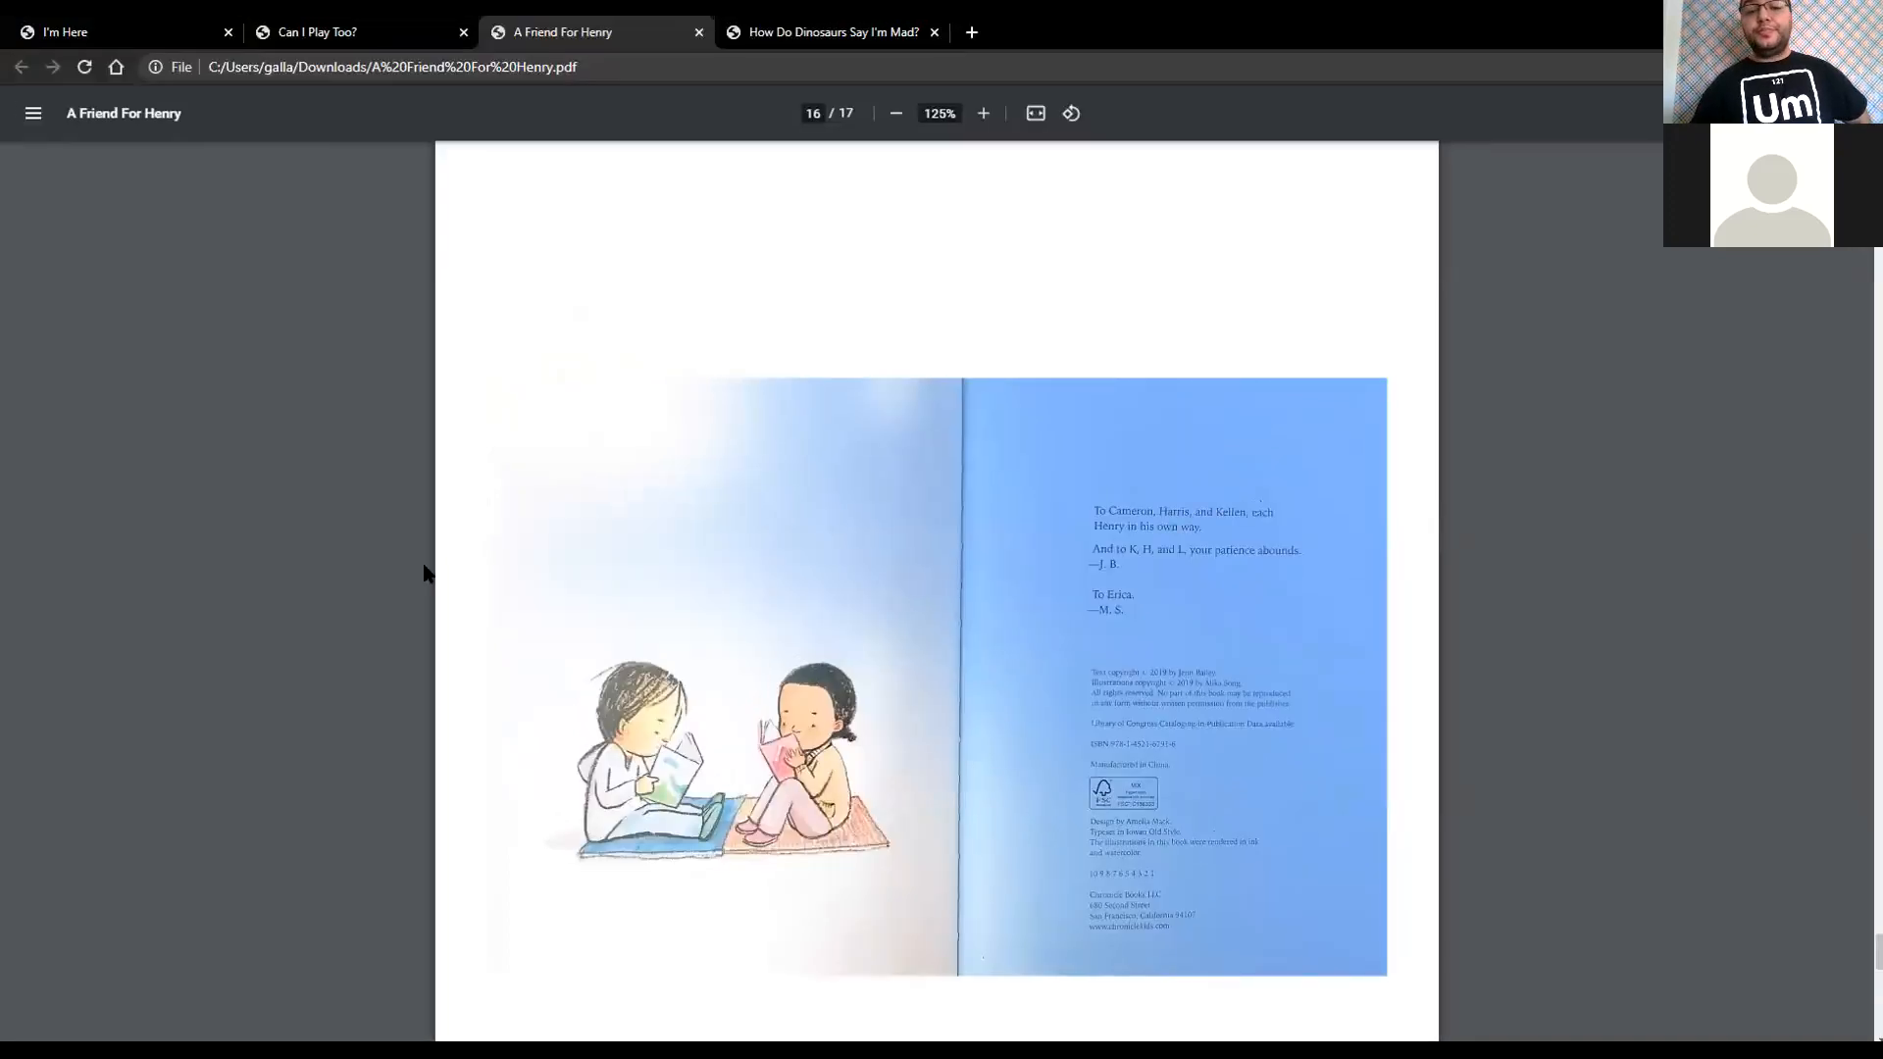
pyautogui.moveTo(1210, 690)
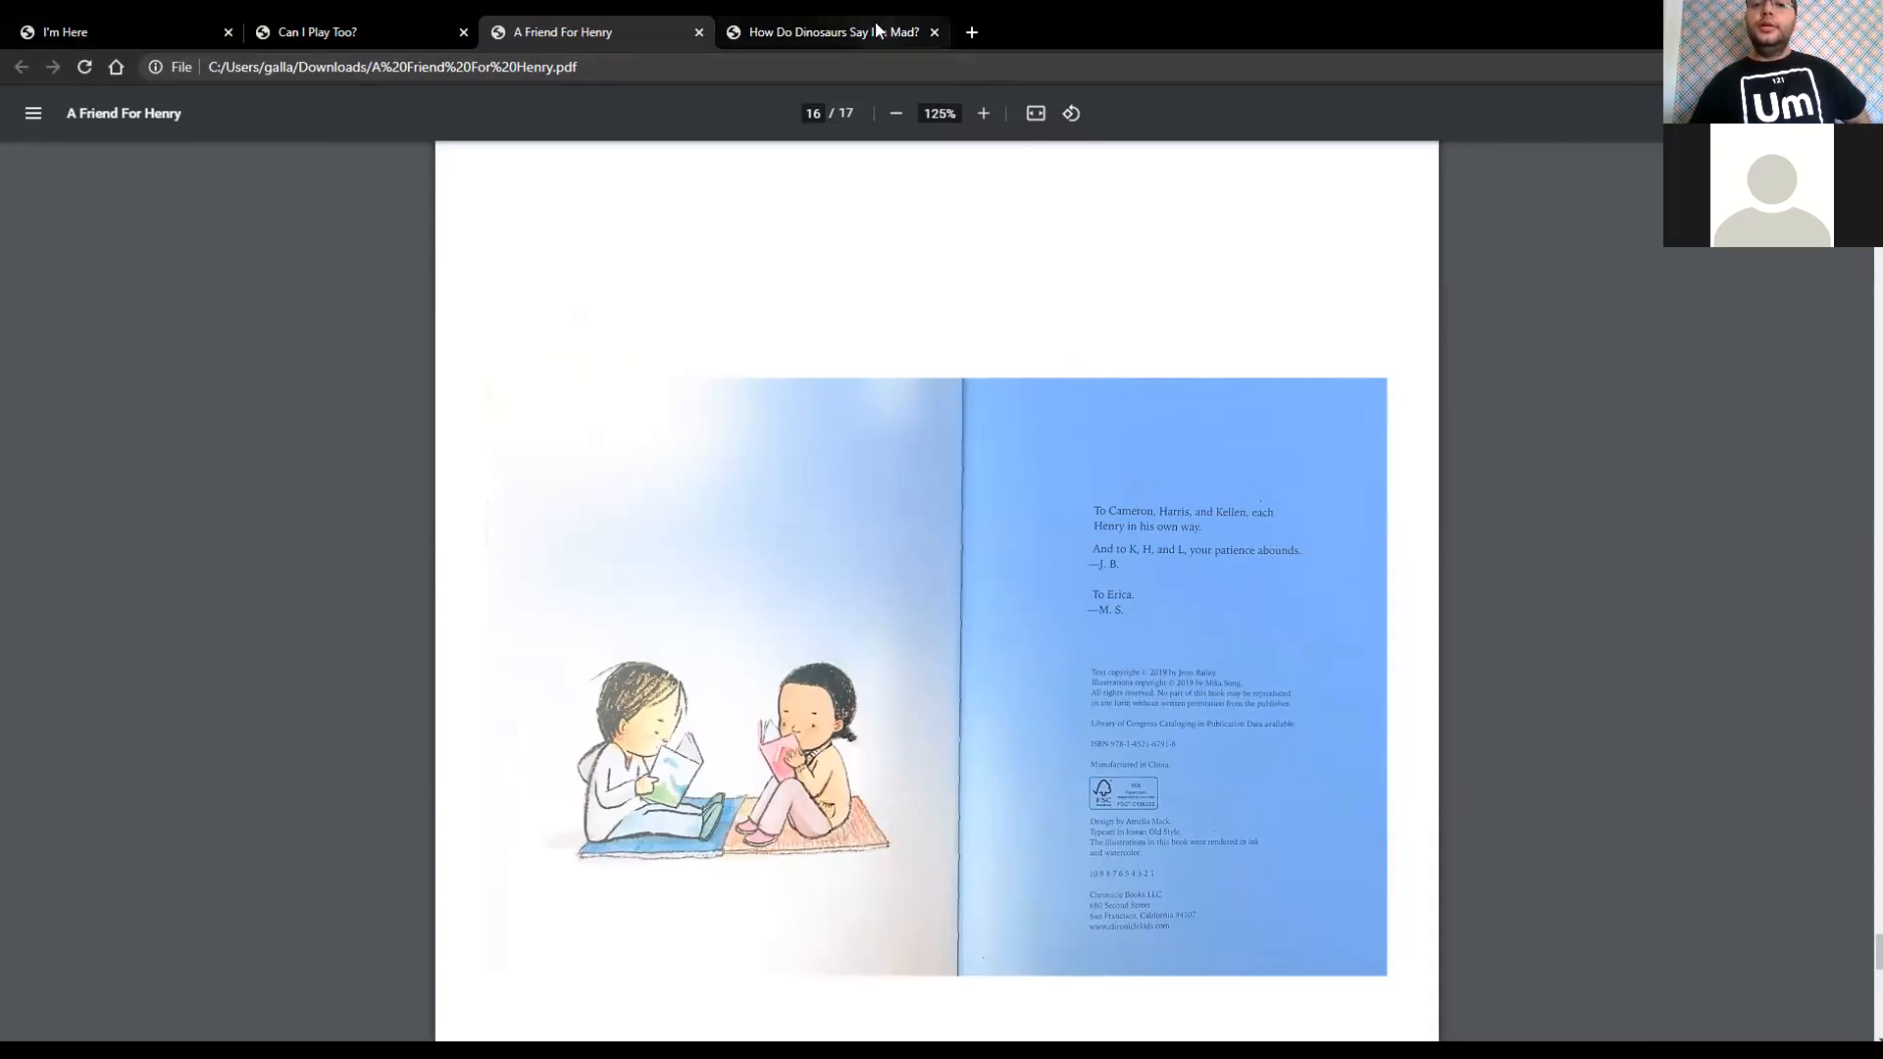
# - Switch to How Do Dinosaurs Say I'm Mad?, full screen at 125% on page 4
pyautogui.click(830, 32)
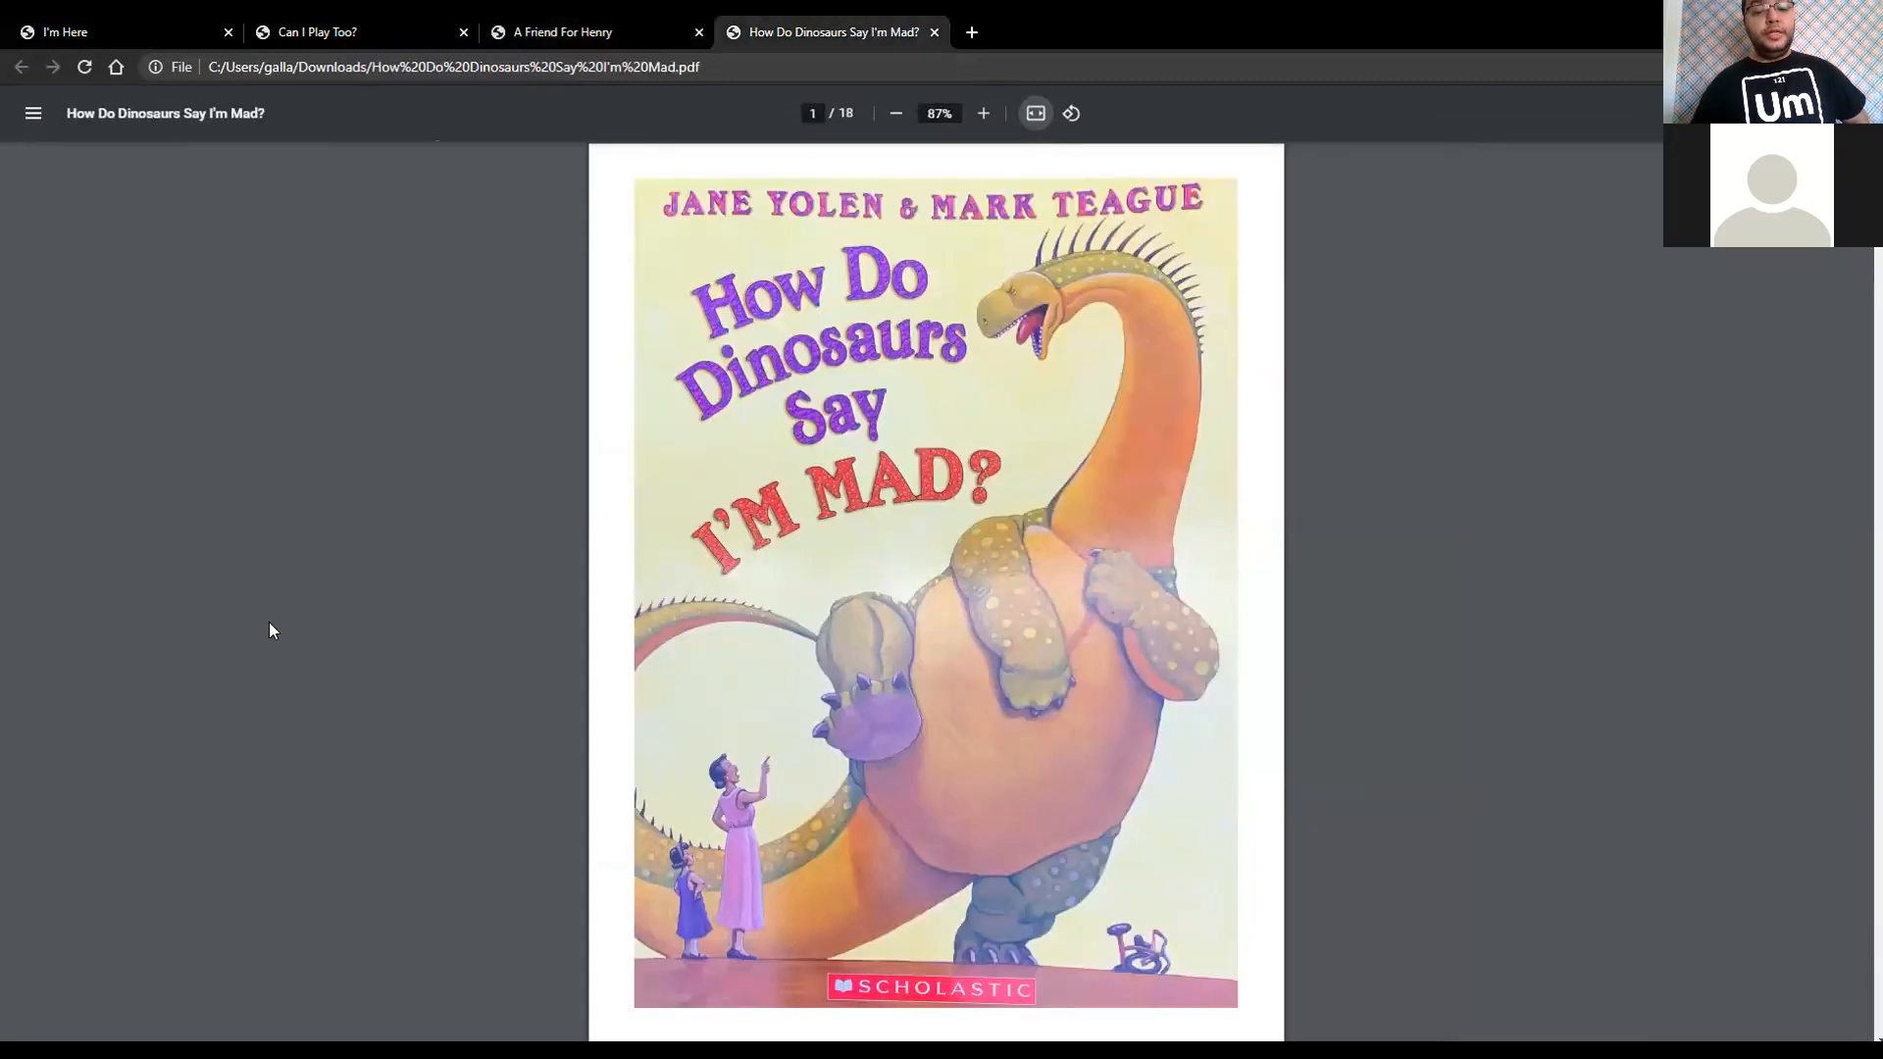
pyautogui.press('F11')
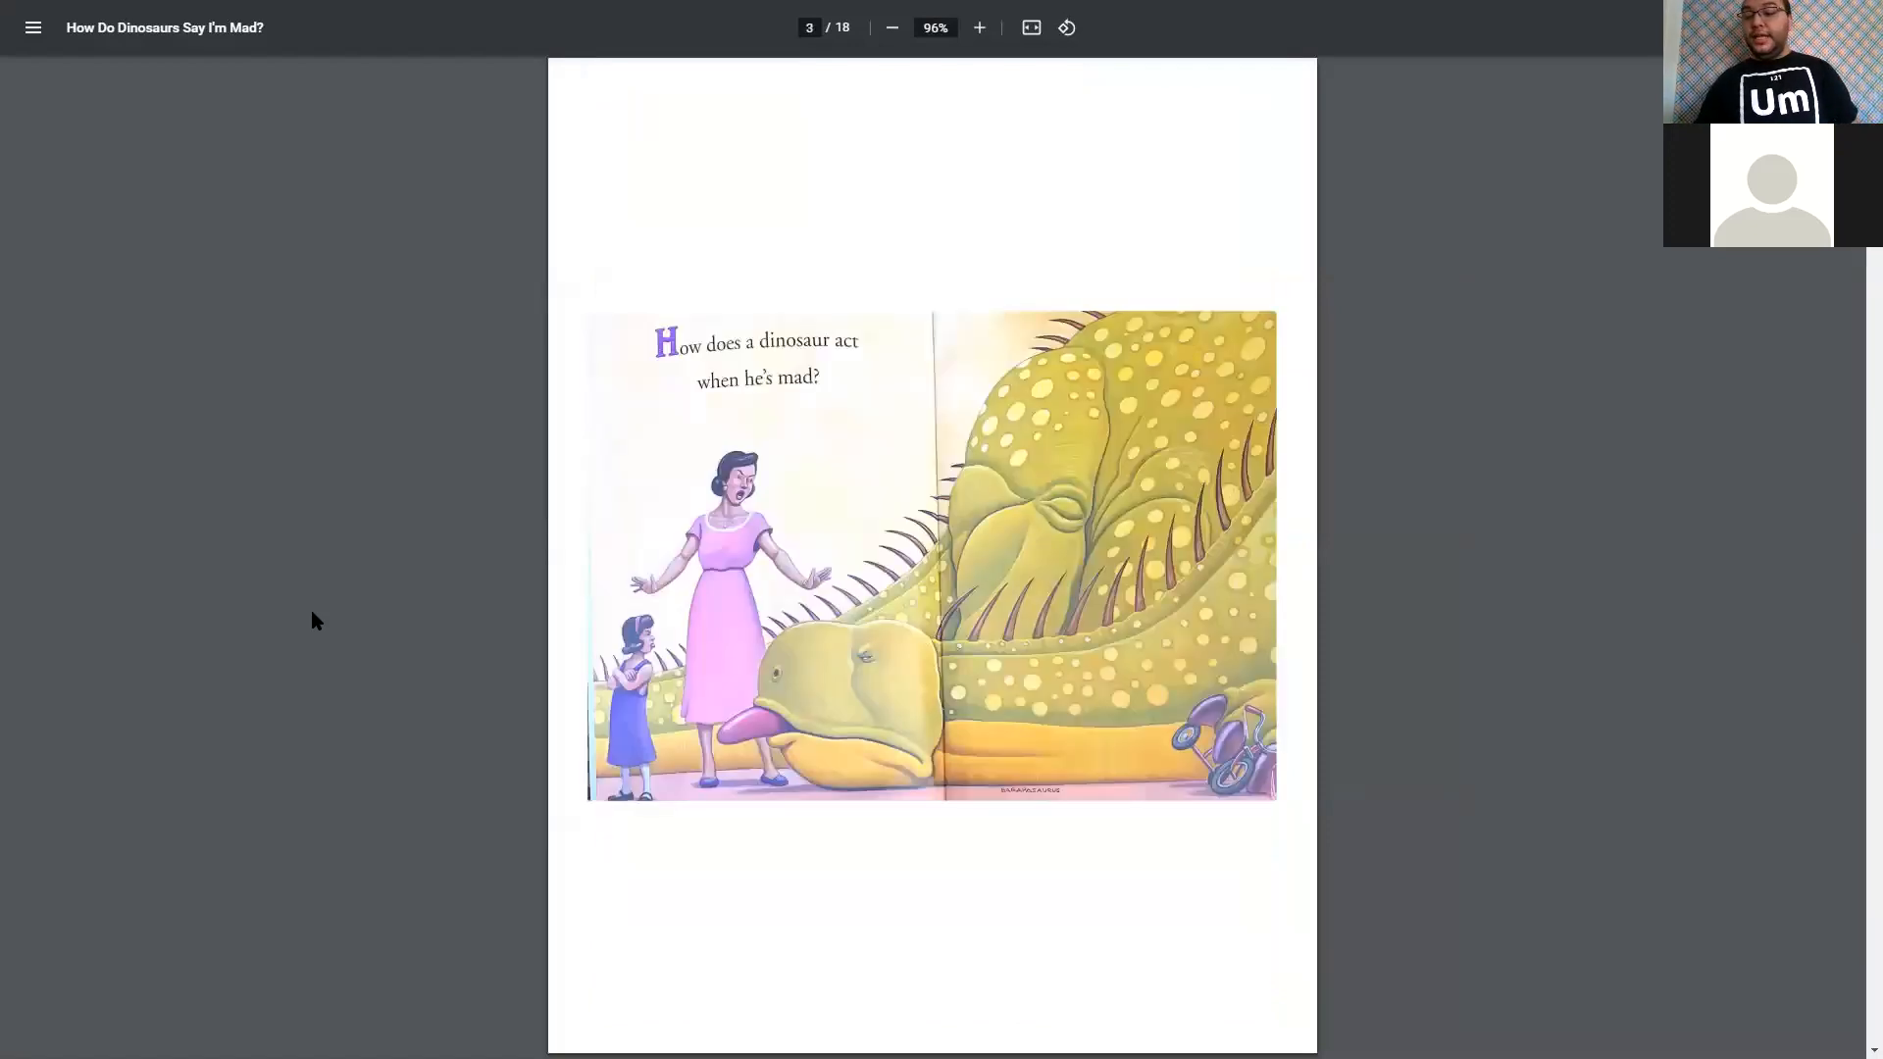
pyautogui.click(979, 26)
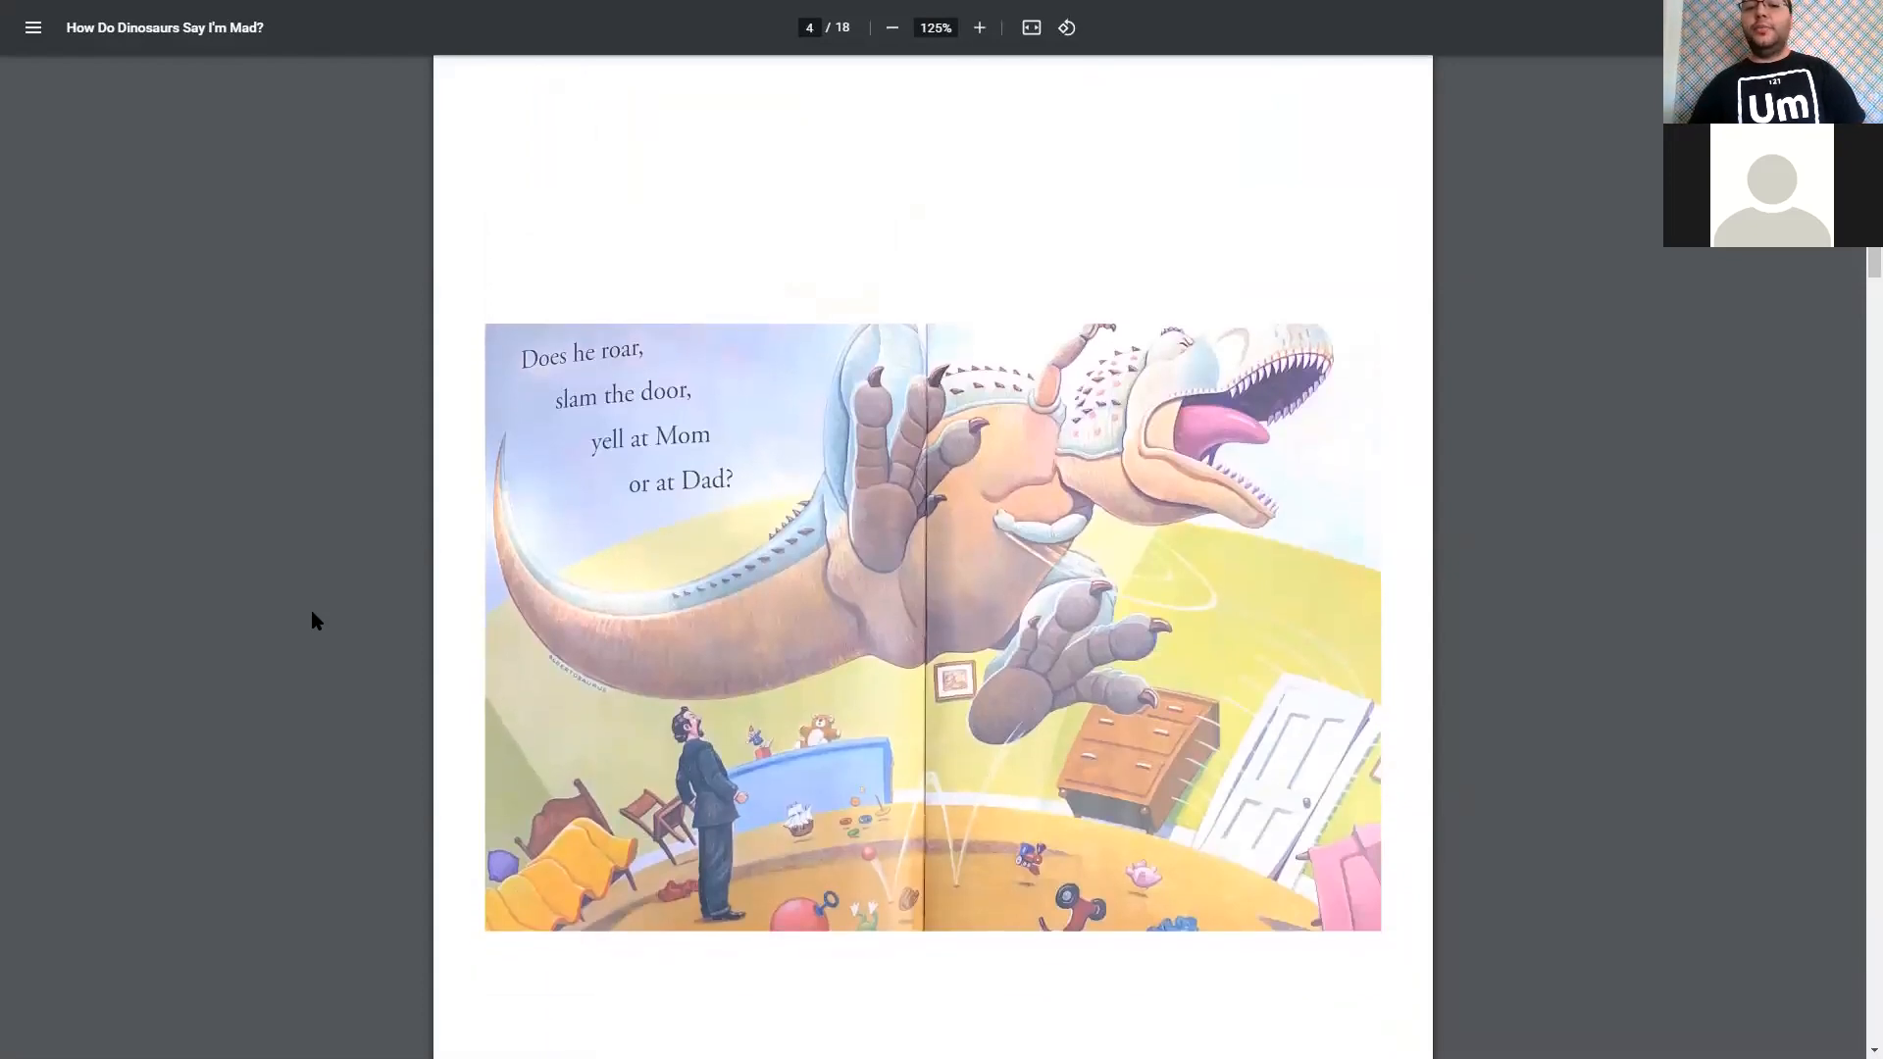
# - Read How Do Dinosaurs Say I'm Mad? on to page 17 of 18, the 'Not mad?' page
pyautogui.scroll(-3)
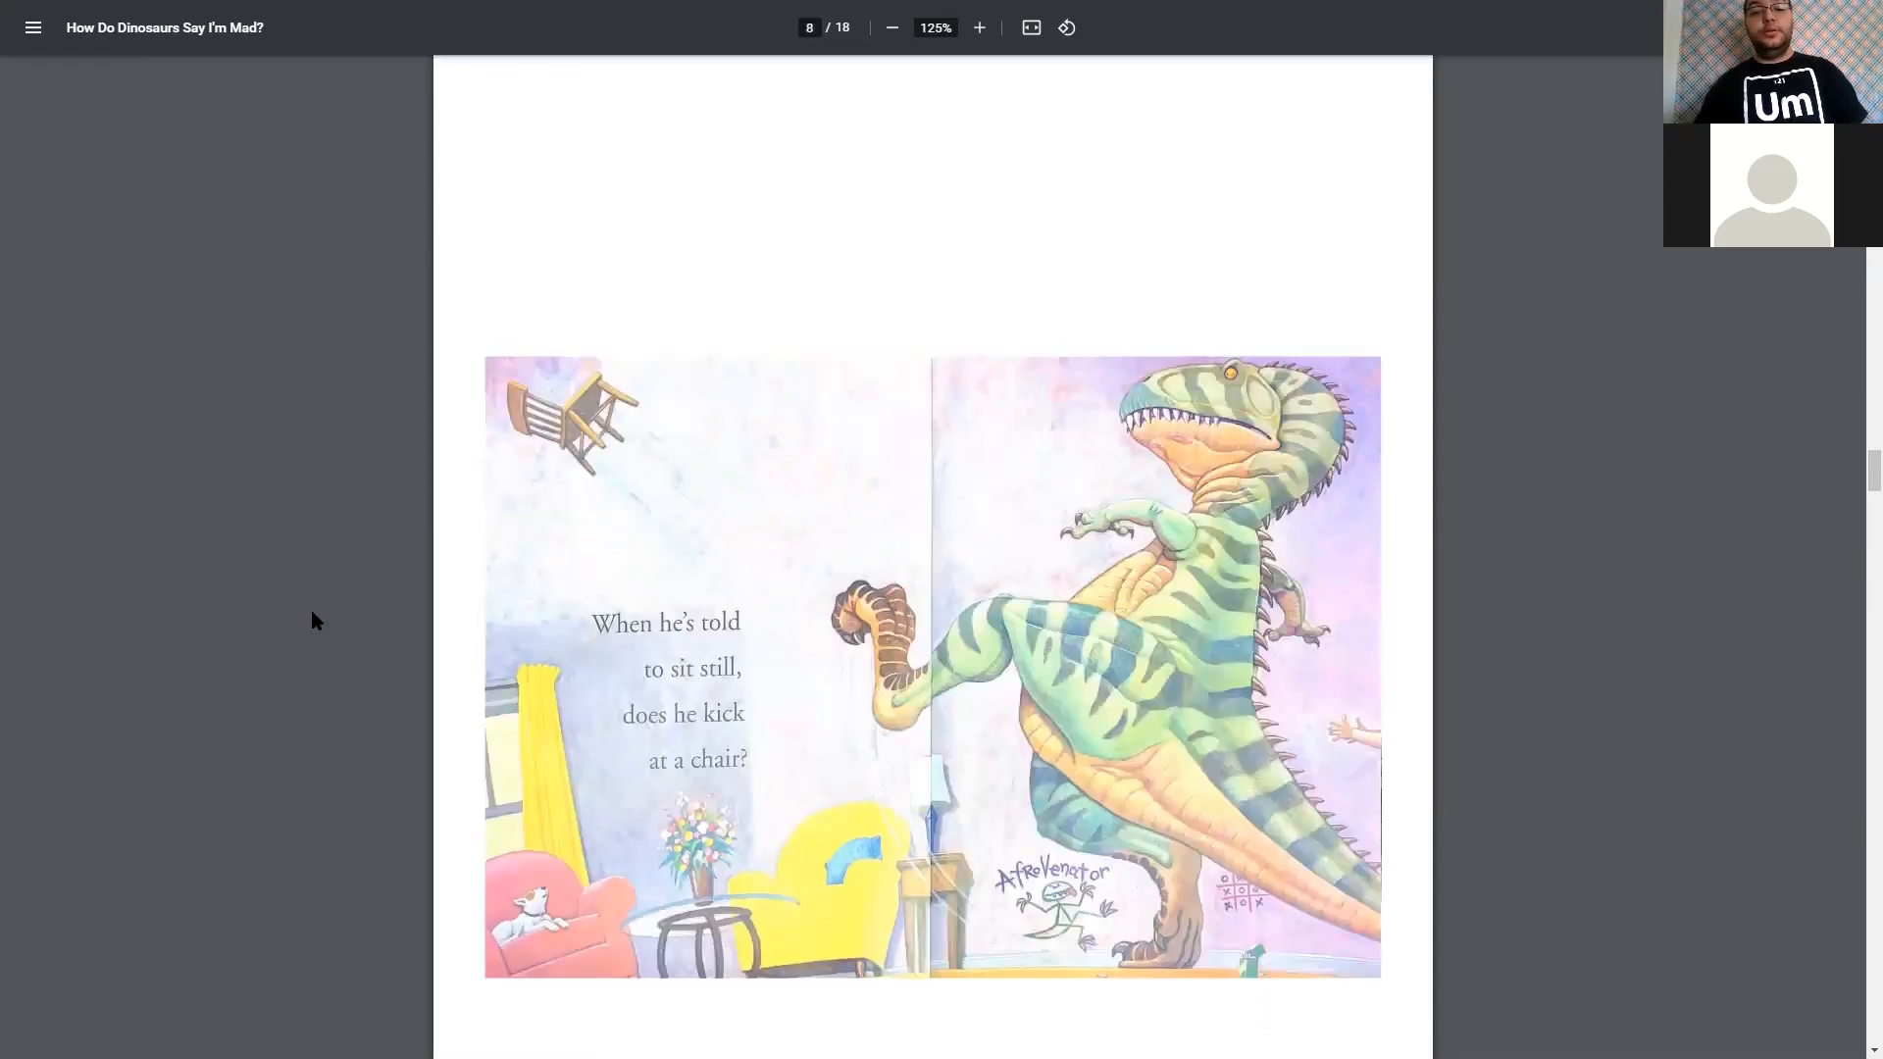
pyautogui.scroll(-3)
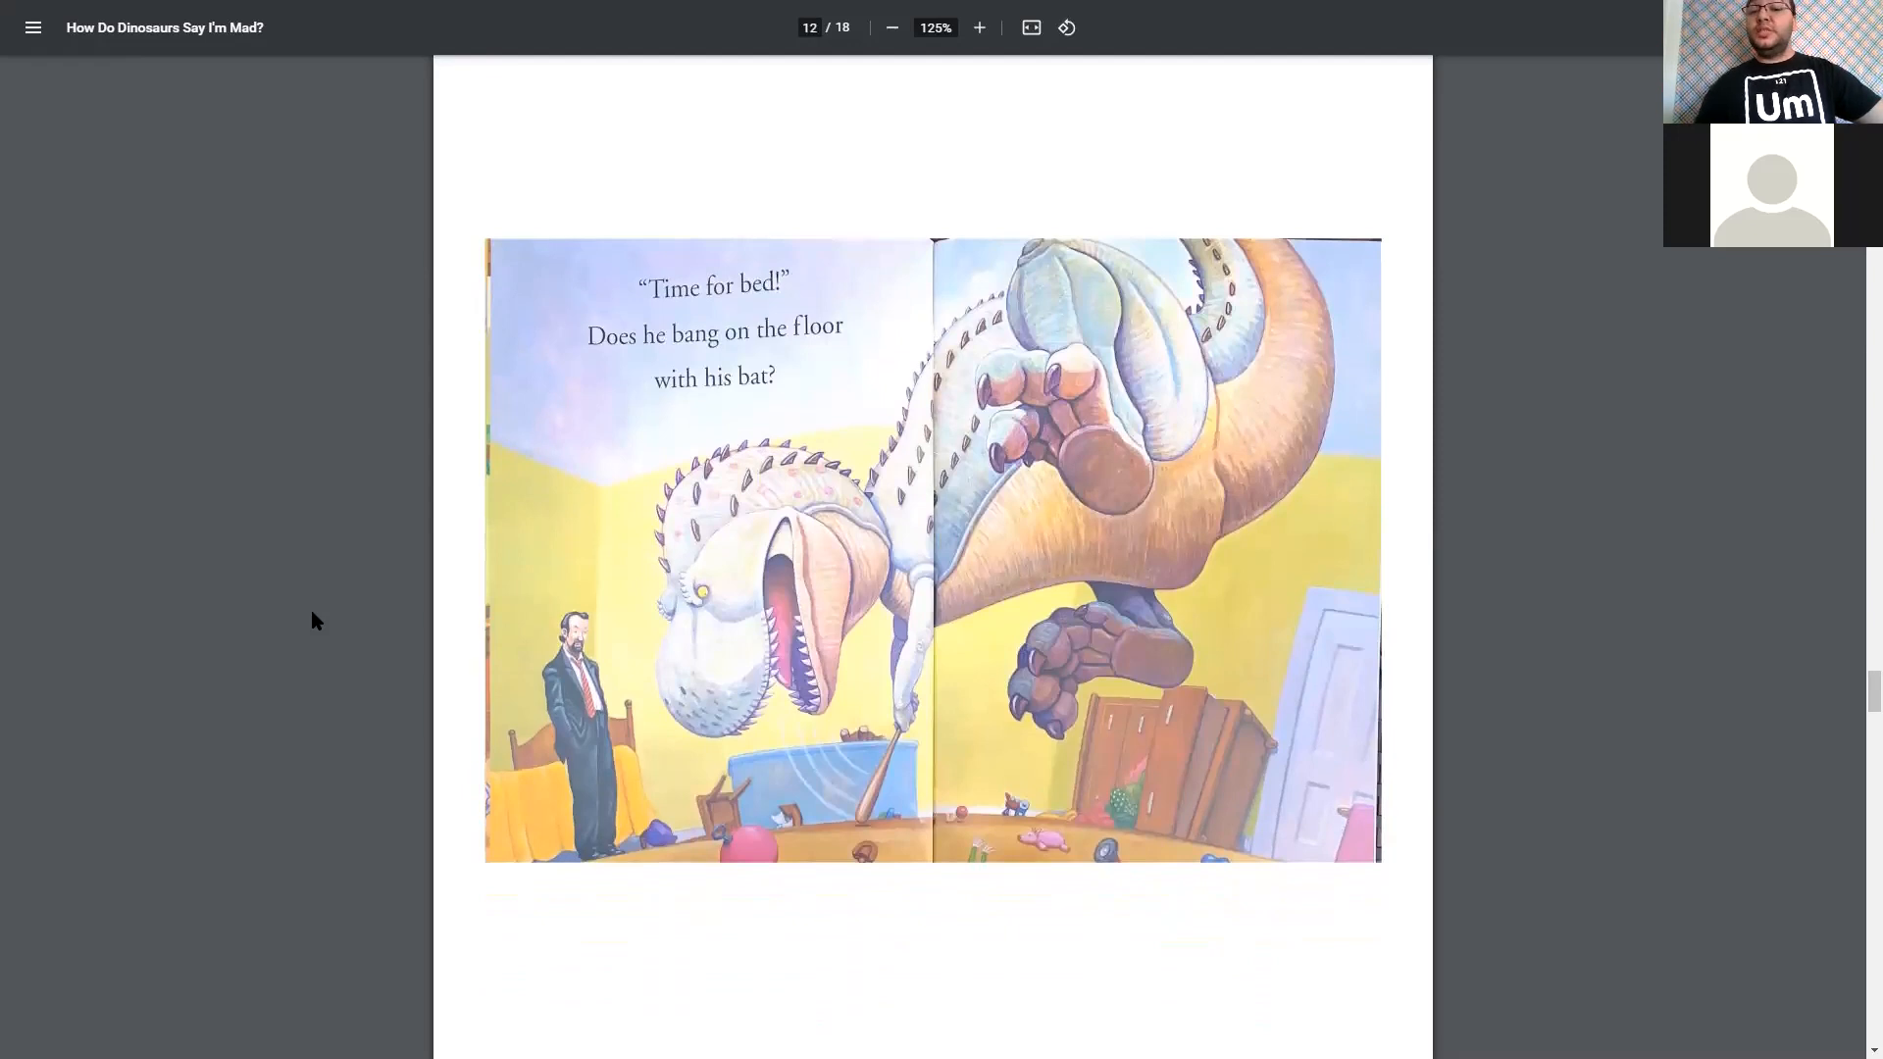
pyautogui.scroll(-3)
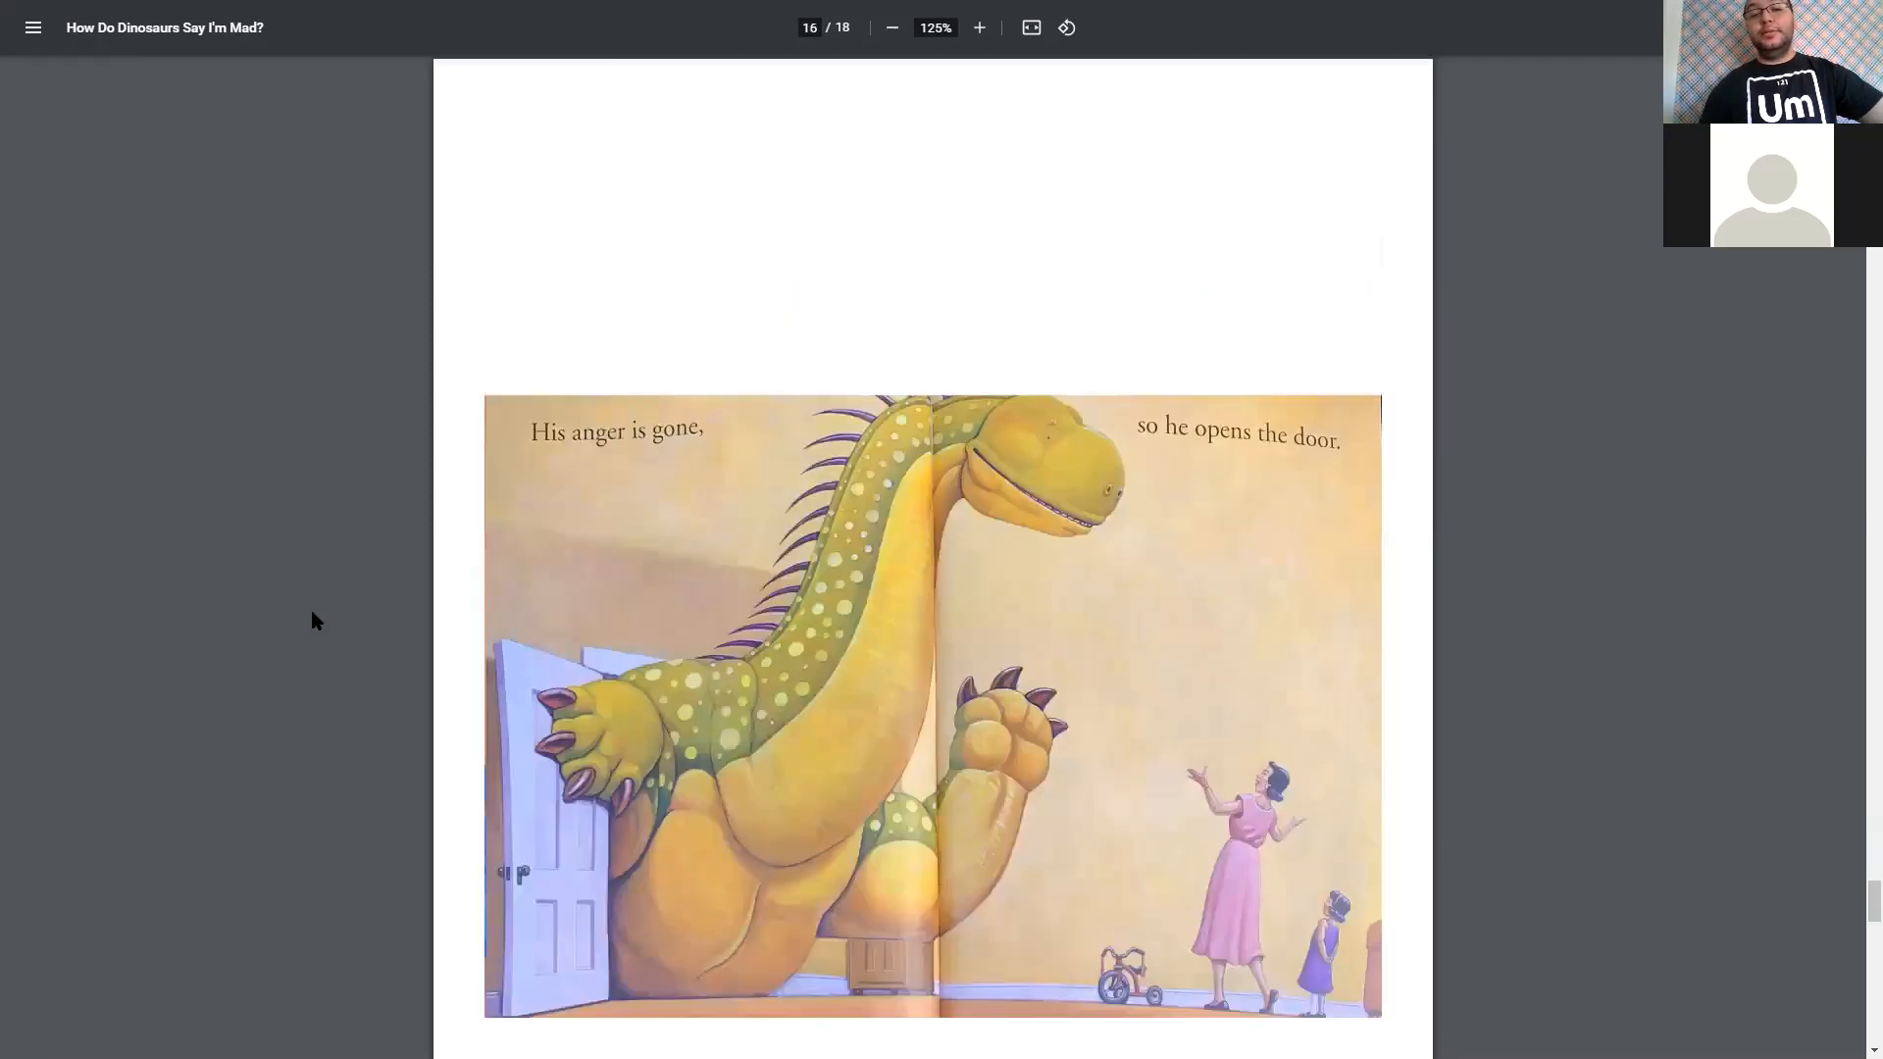
pyautogui.scroll(-3)
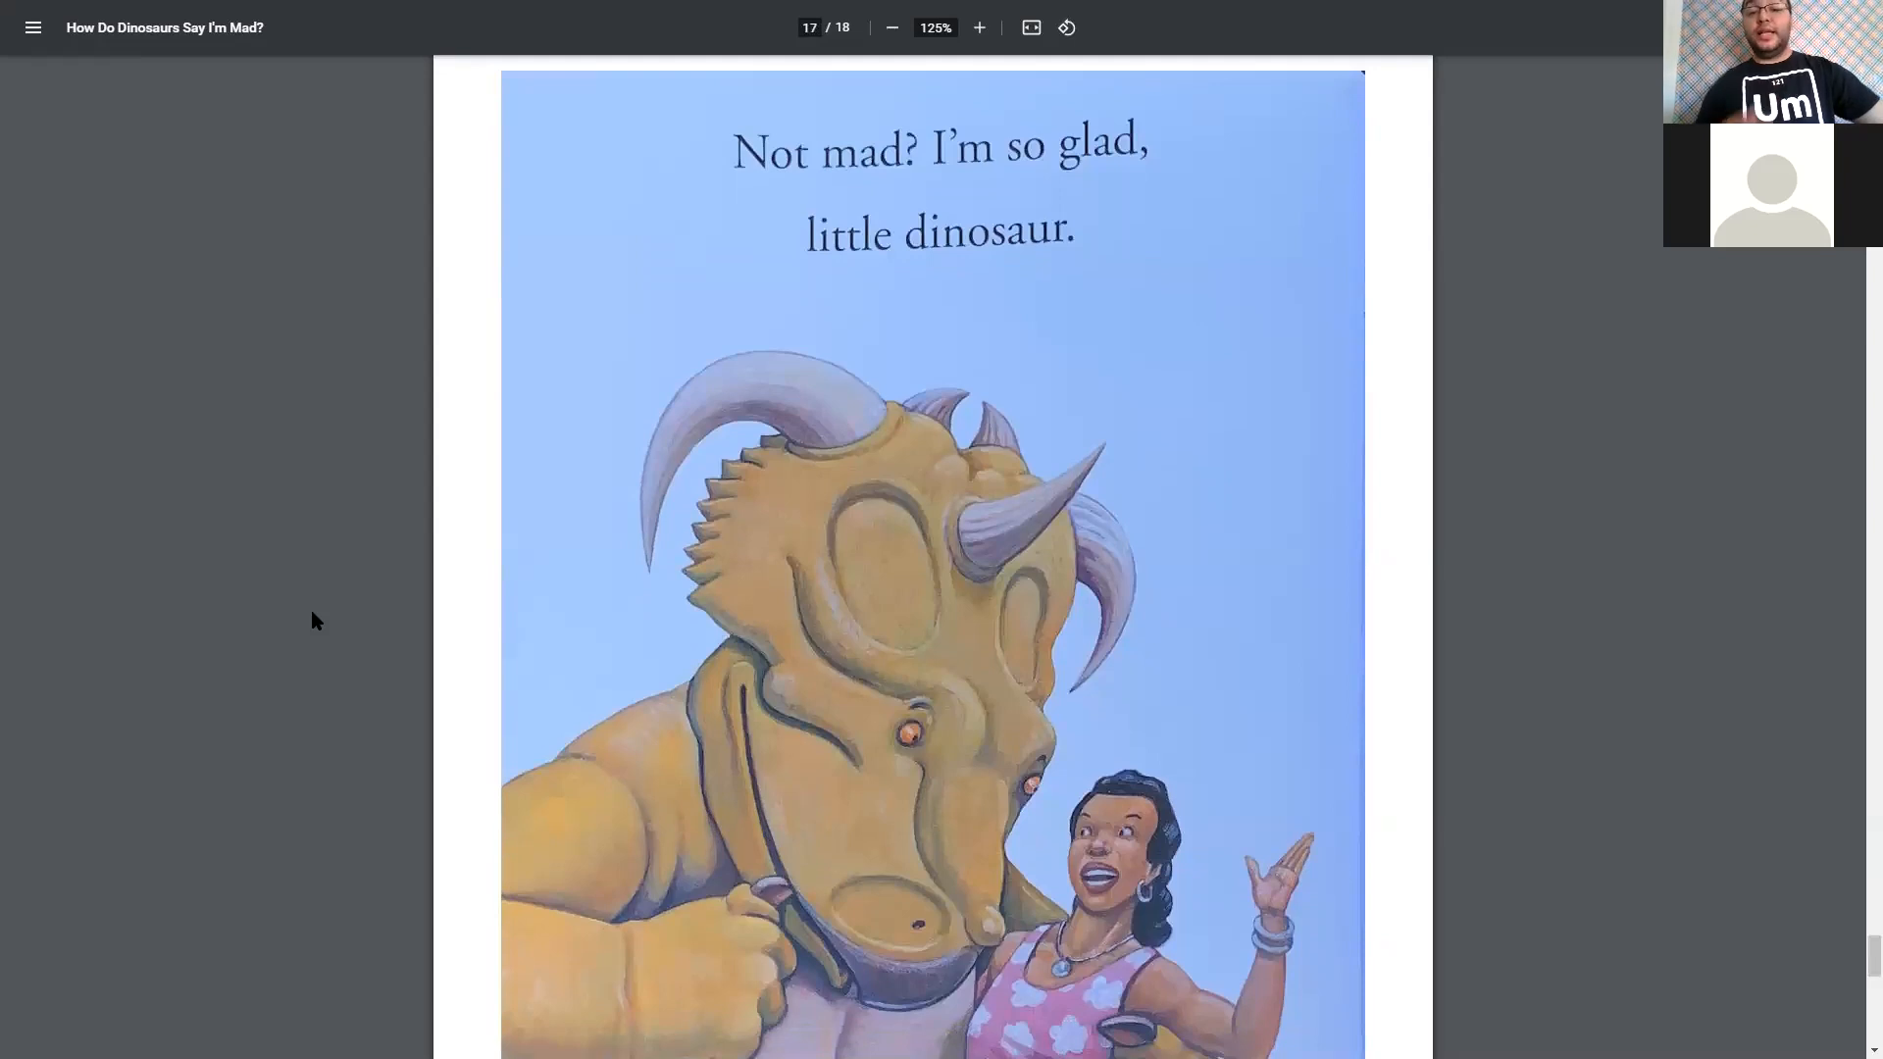
# - Reduce the zoom to 90% and bring up the back cover, page 18 of 18
pyautogui.click(891, 28)
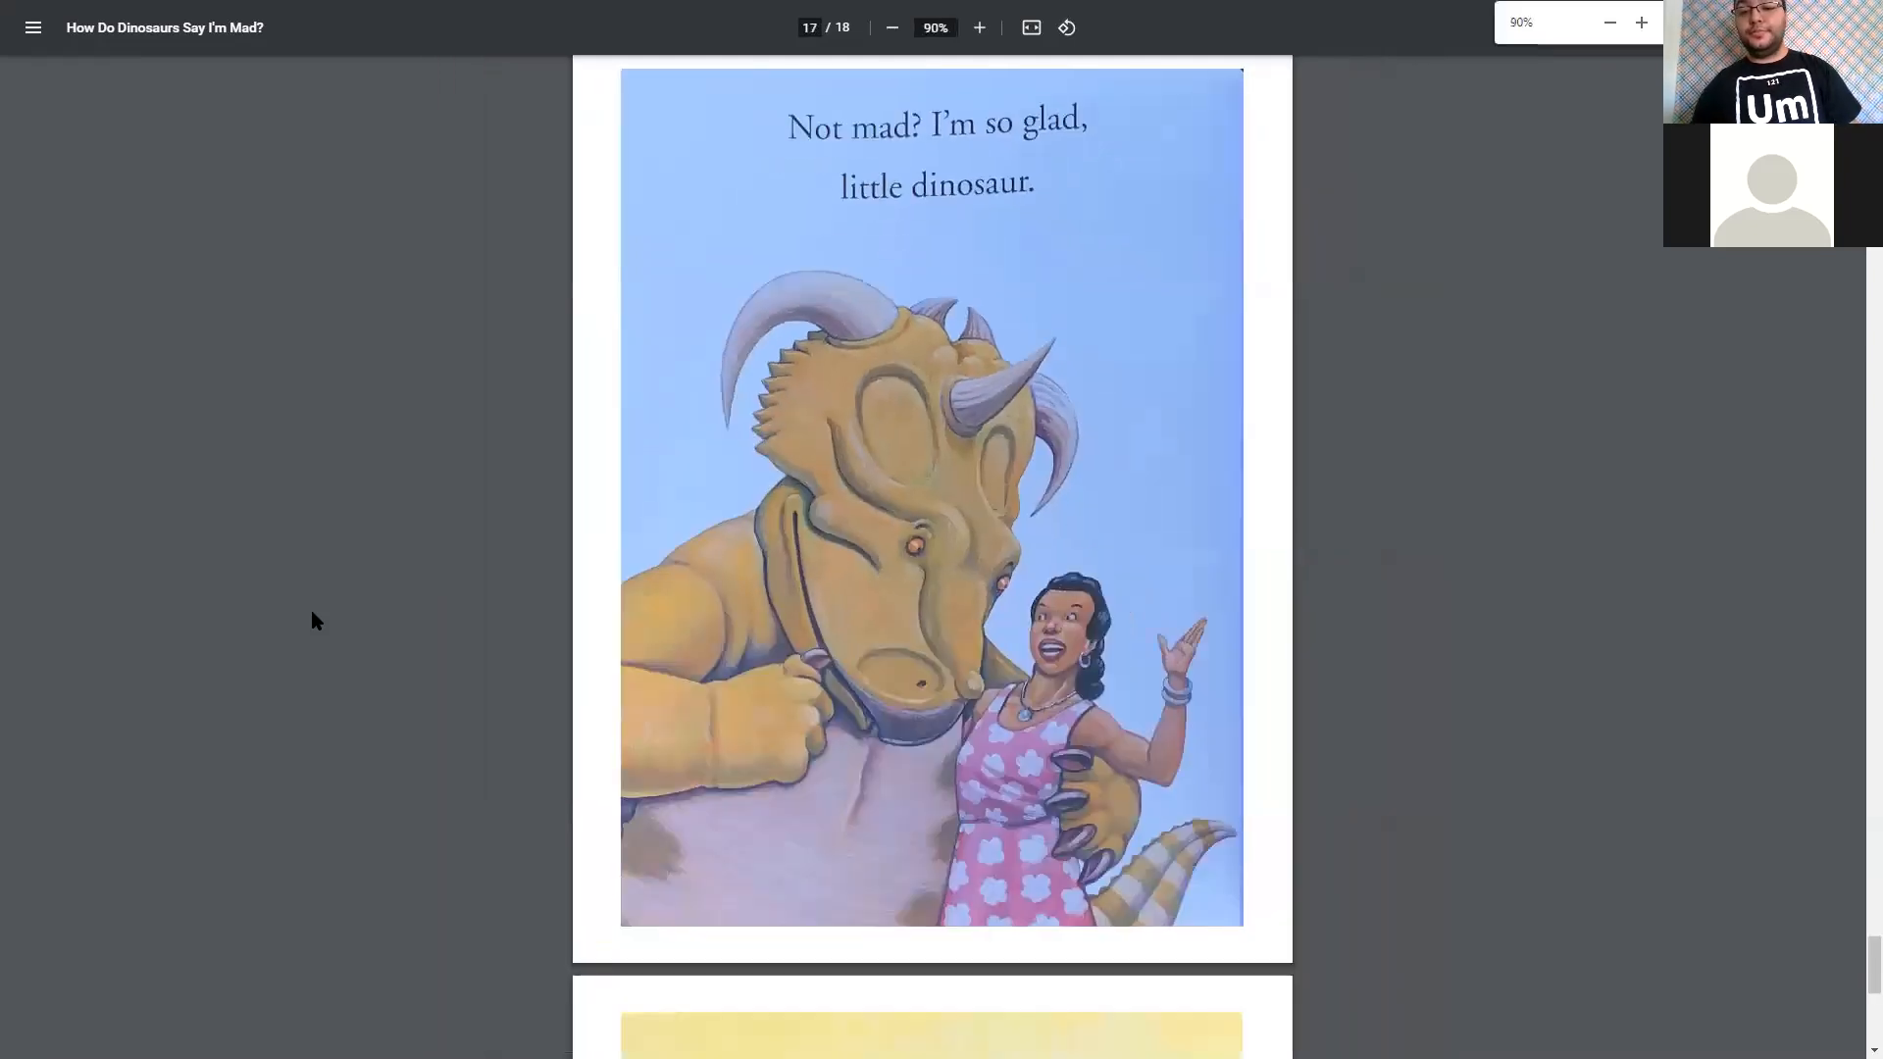
pyautogui.scroll(-3)
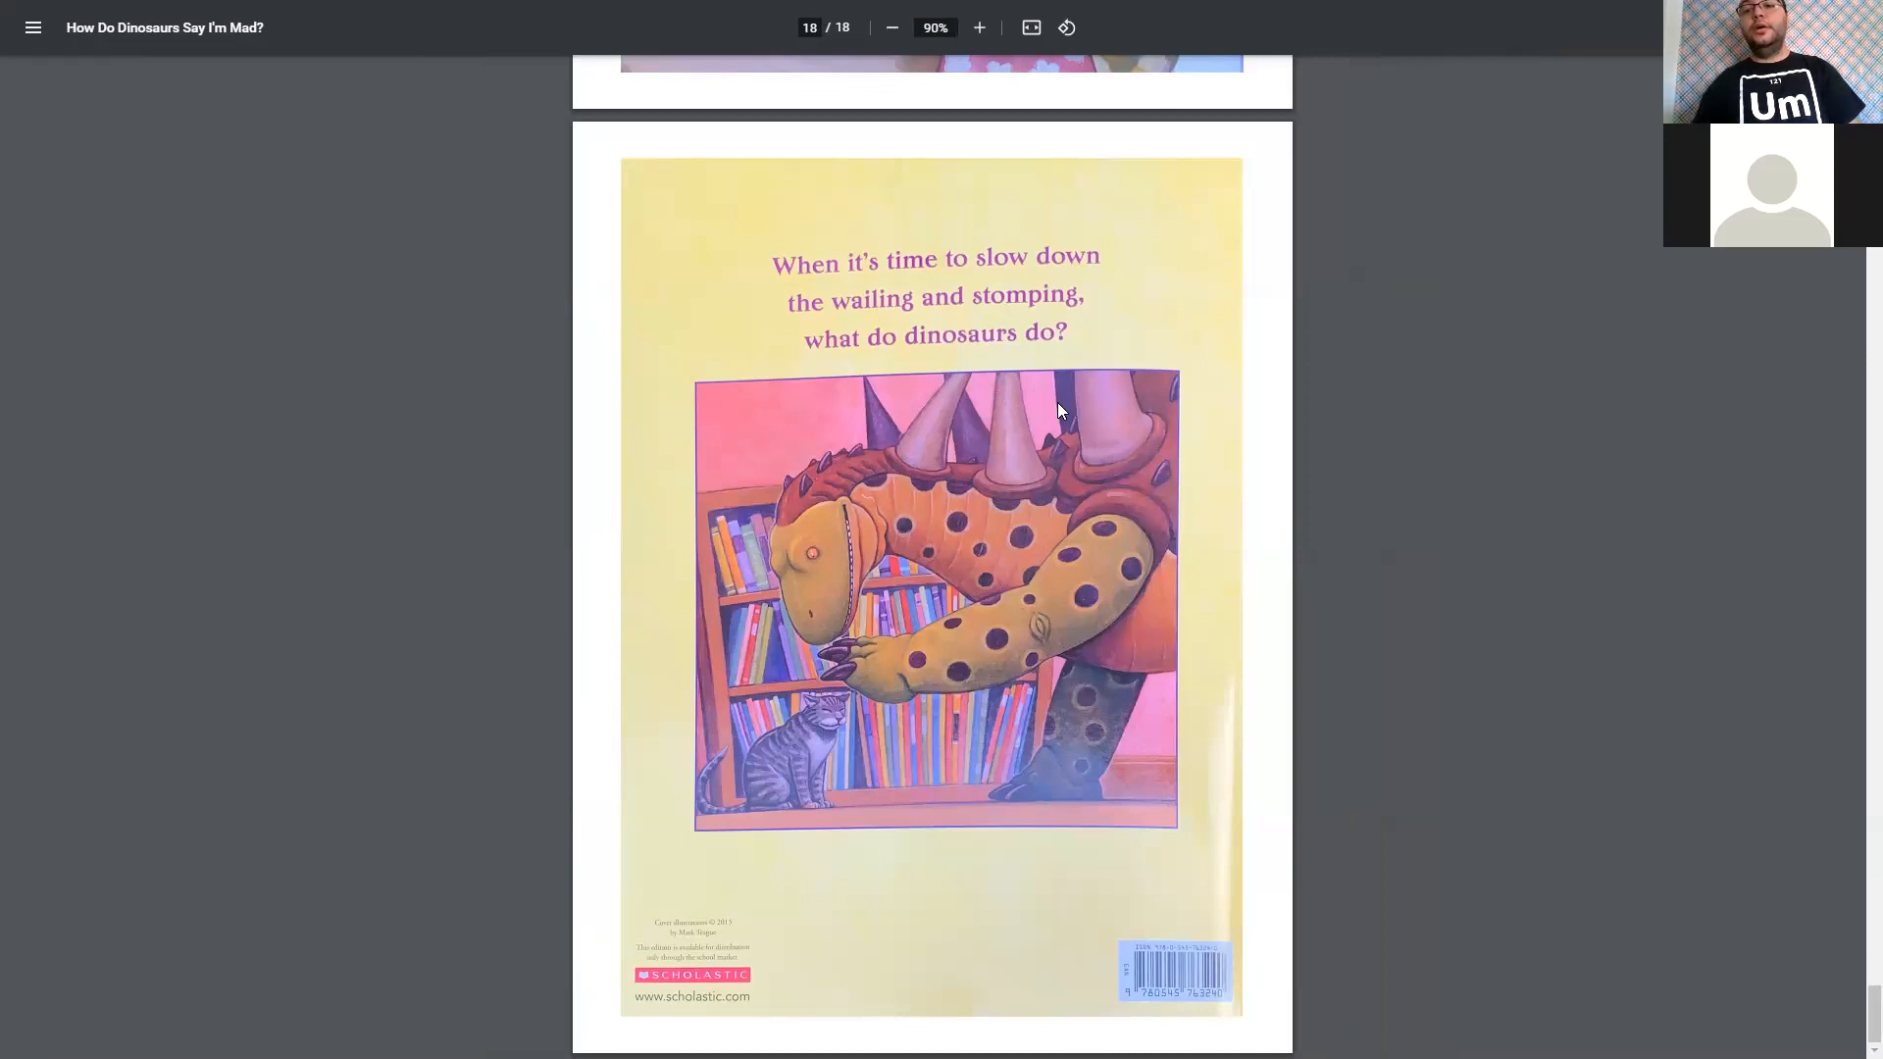
pyautogui.moveTo(1348, 61)
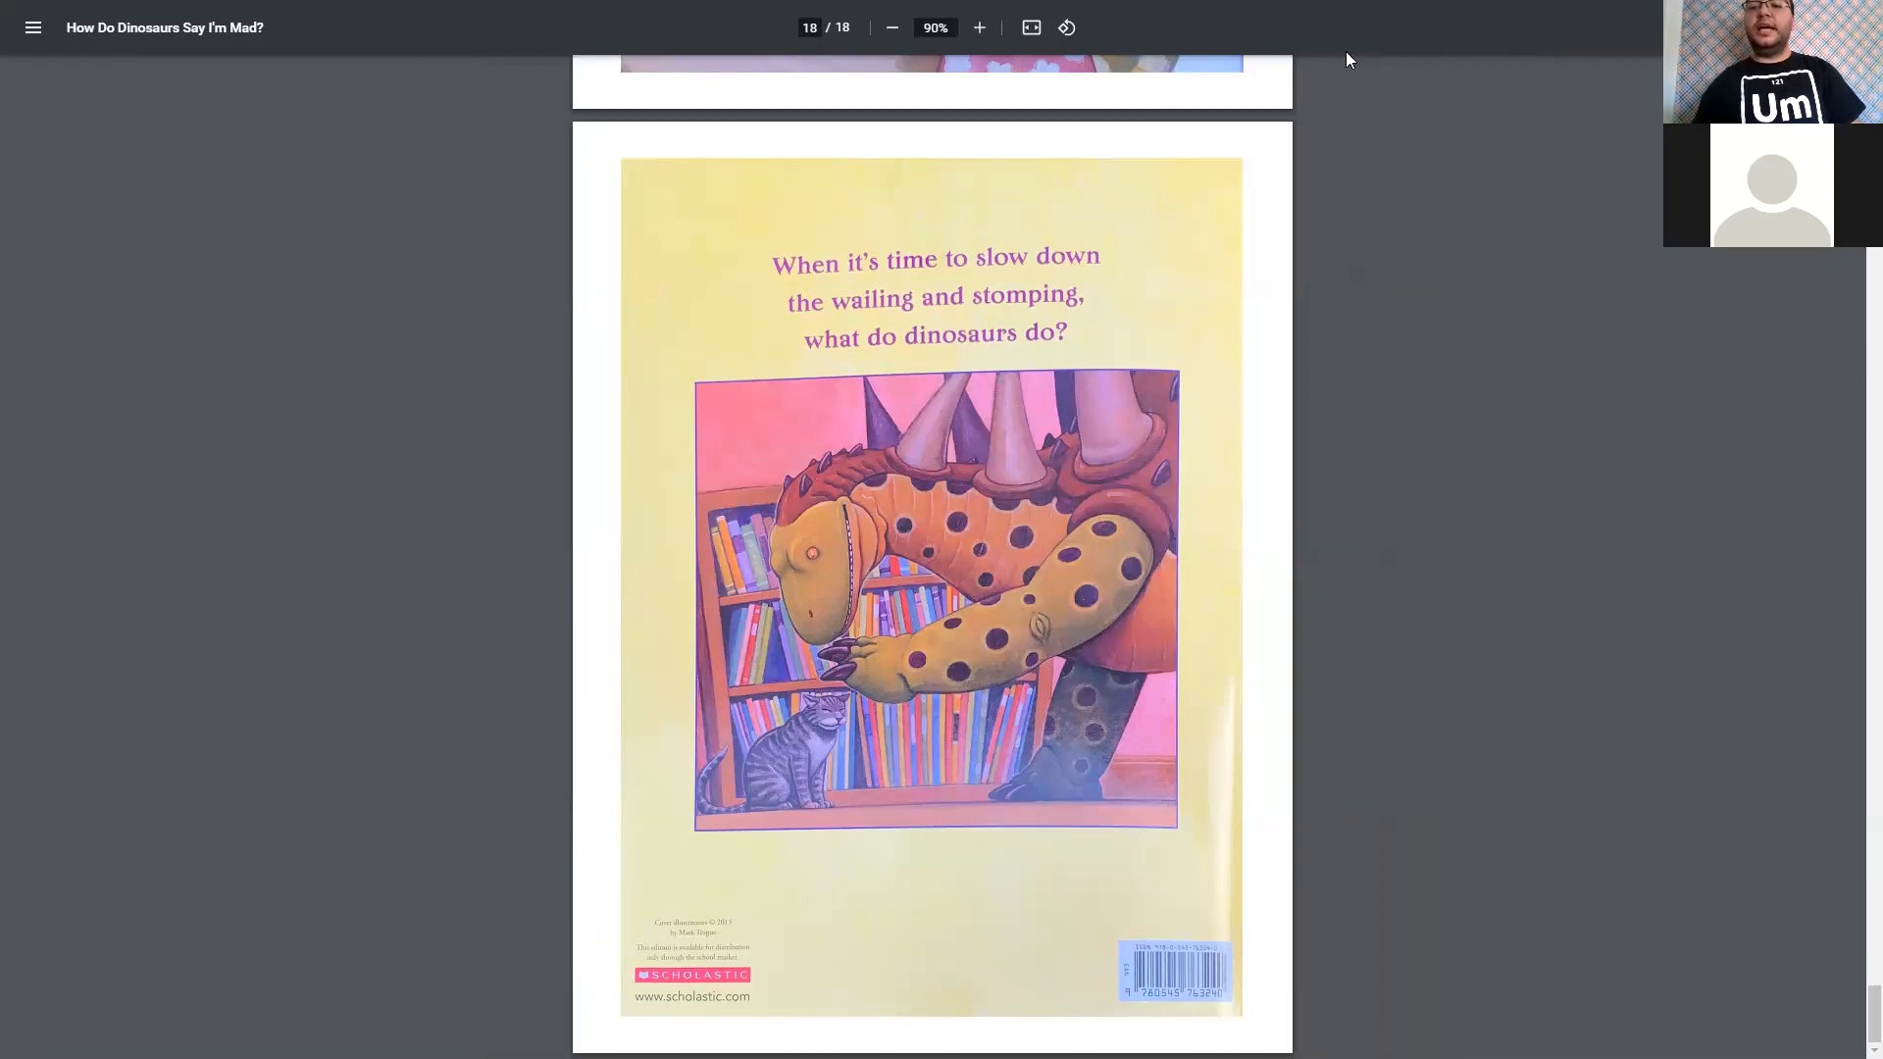